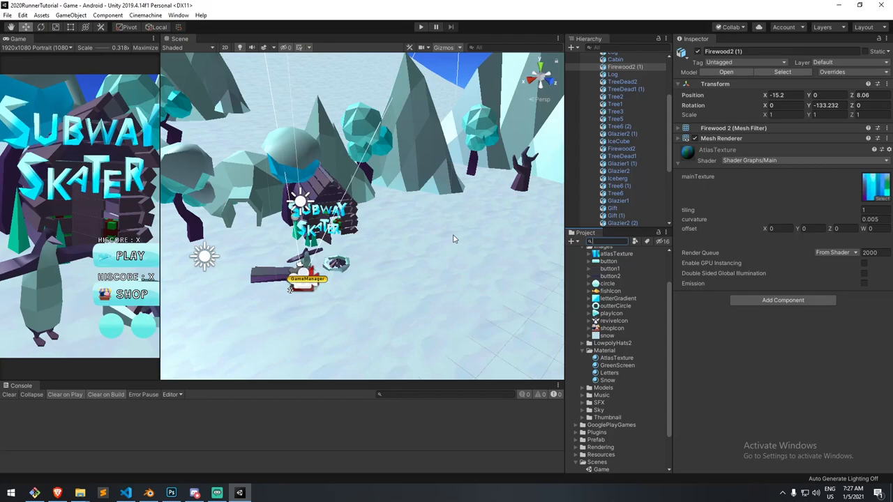
mouse_move(543, 116)
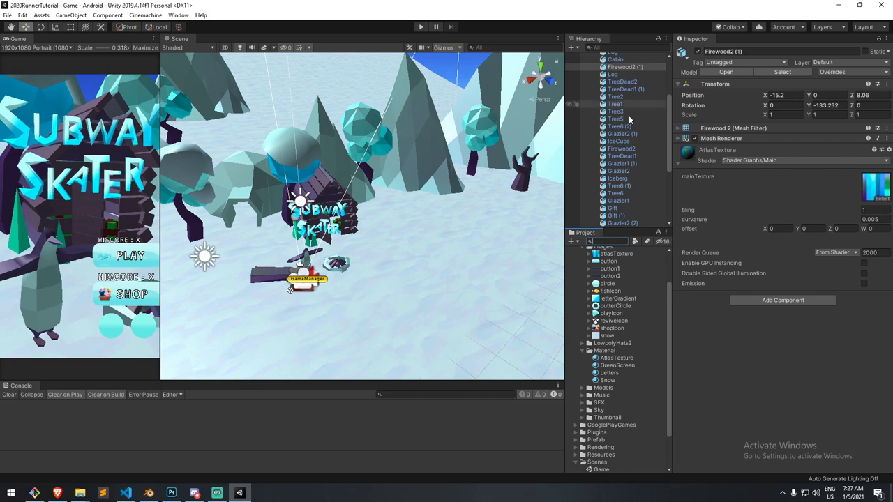
Open atlasTexture's import settings from Firewood2's mainTexture thumbnail
left_click(614, 253)
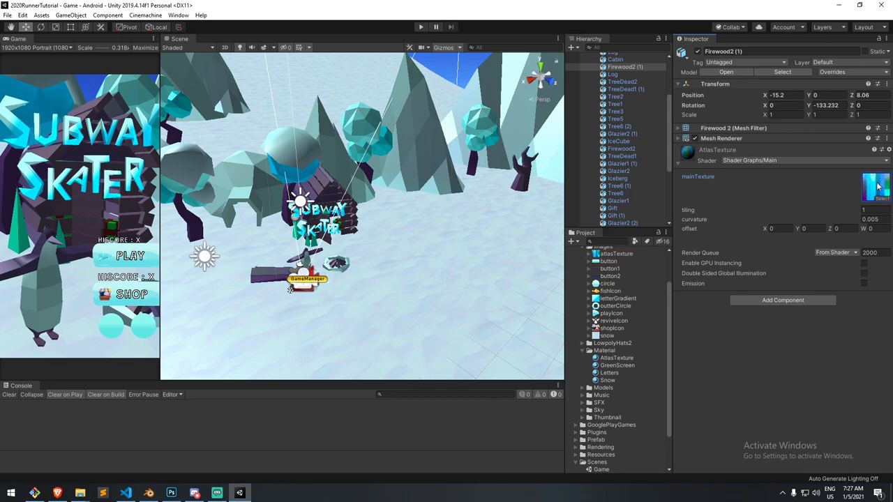
left_click(616, 253)
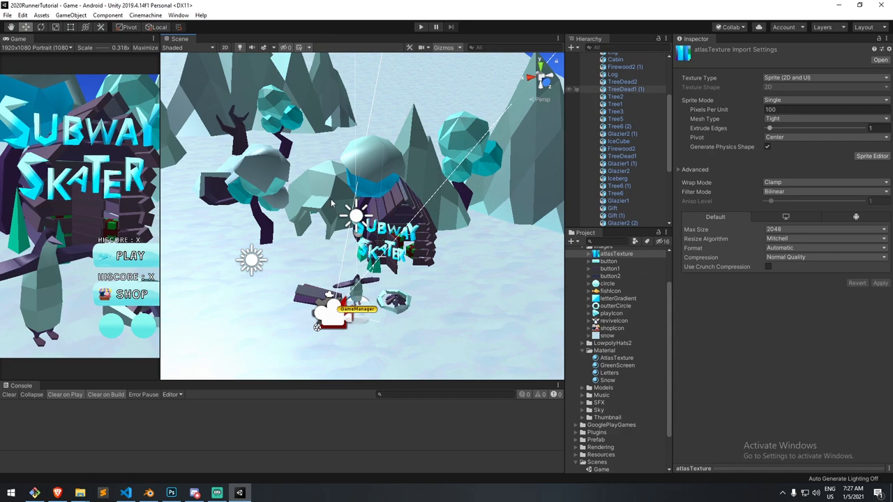
mouse_move(195, 369)
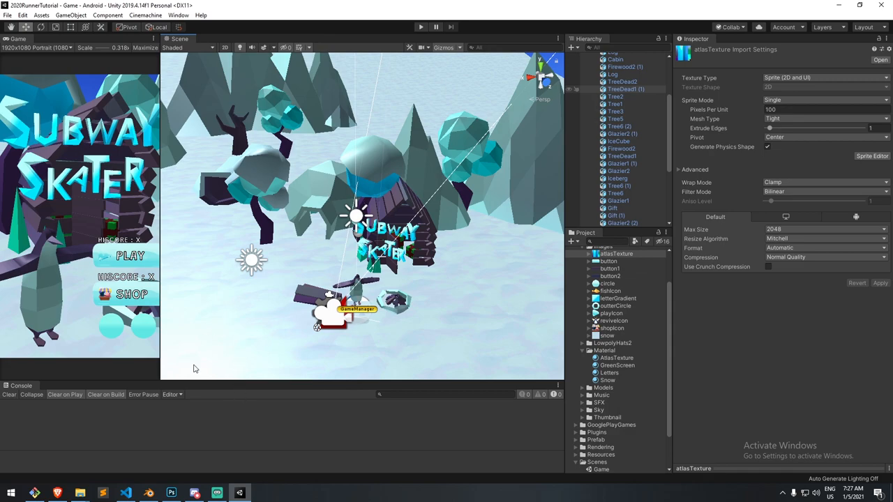
Review the cyan gradient strips in atlasTexture.psd in Photoshop, then switch to Blender's tree
left_click(171, 492)
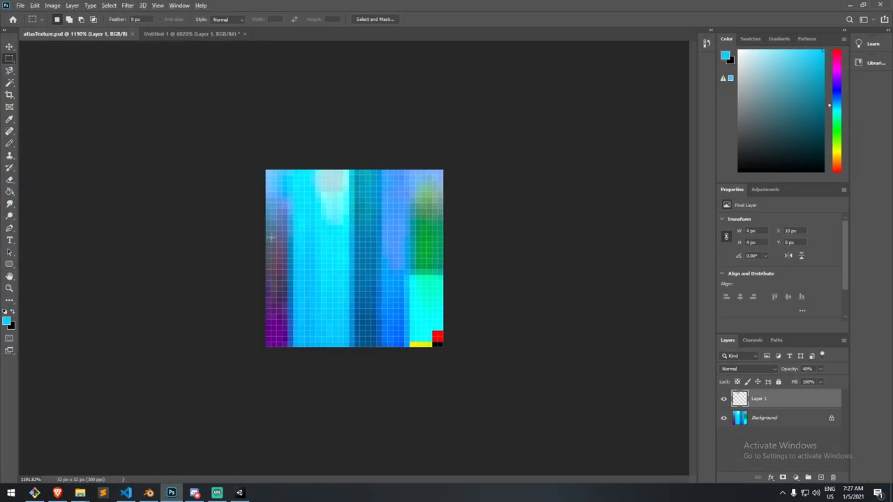
left_click(145, 492)
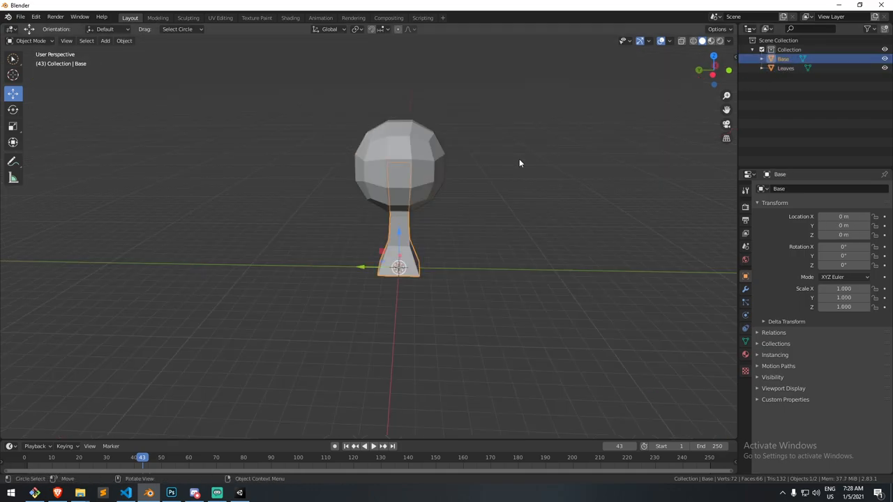
Select the Leaves object, zoom out over the whole tree, and return to Photoshop
left_click(780, 69)
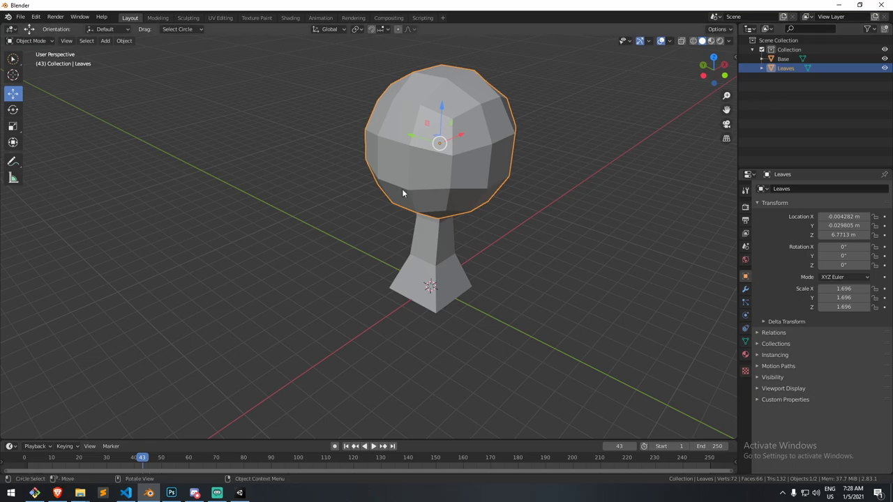
scroll("down", 3)
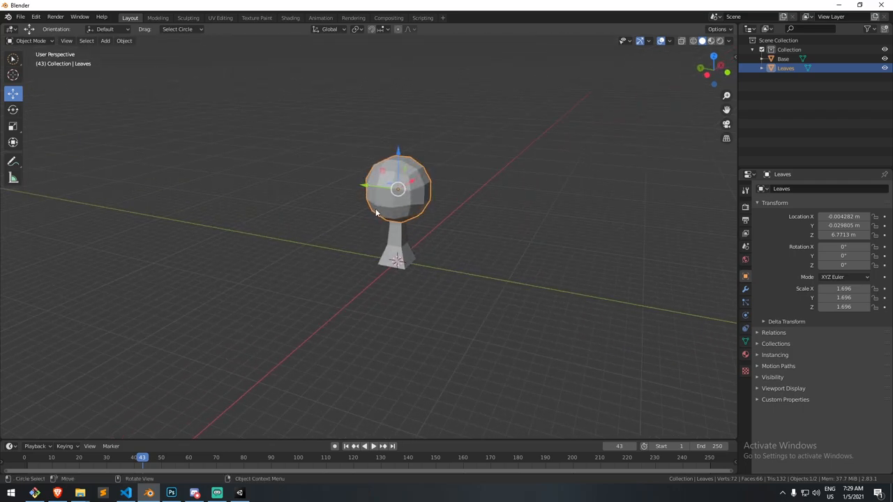
left_click(171, 491)
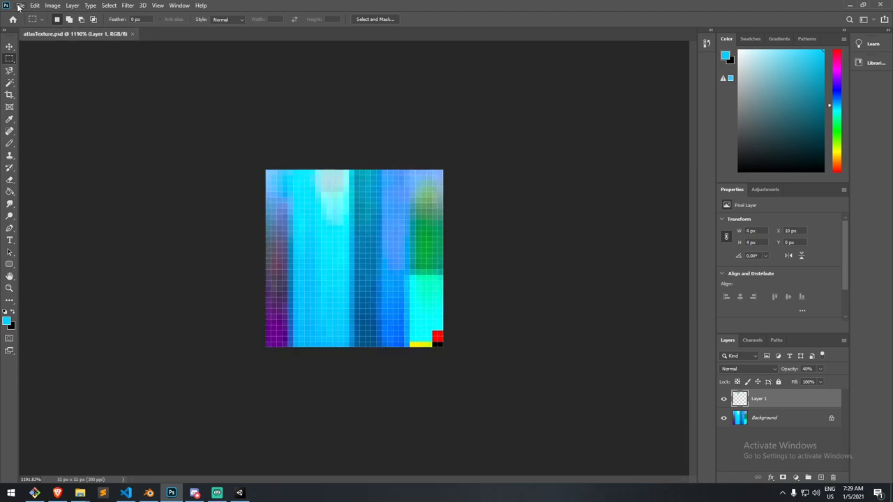
Create a 16×16 pixel document, Untitled-1, with a transparent layer
left_click(21, 5)
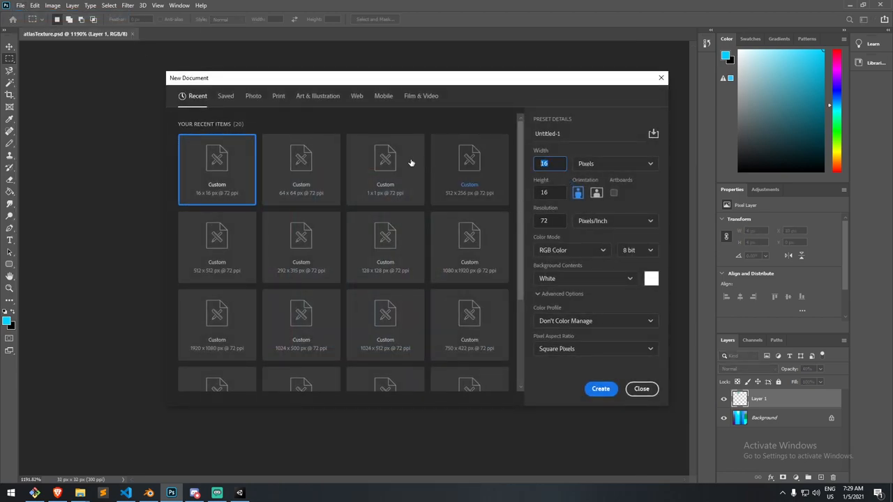
mouse_move(406, 160)
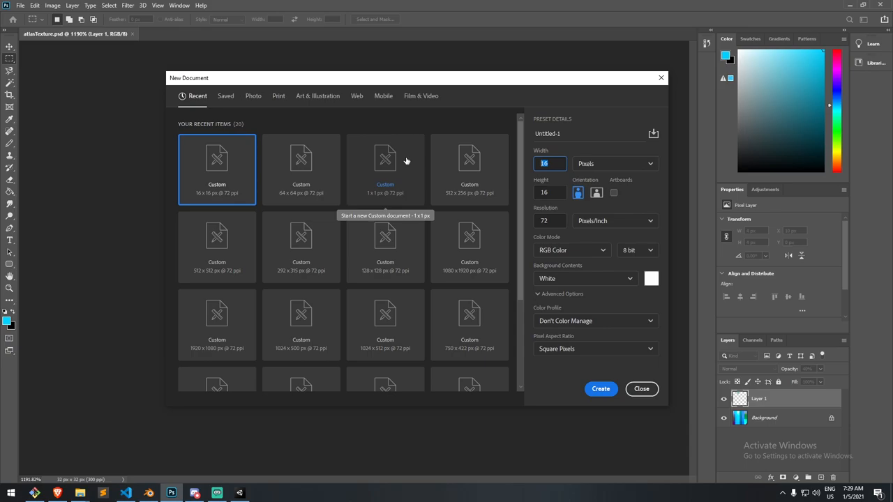
mouse_move(252, 493)
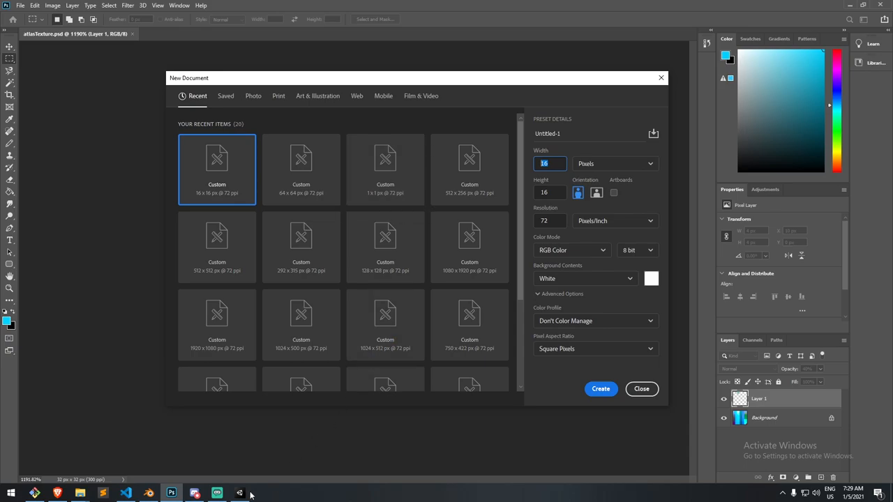
left_click(239, 491)
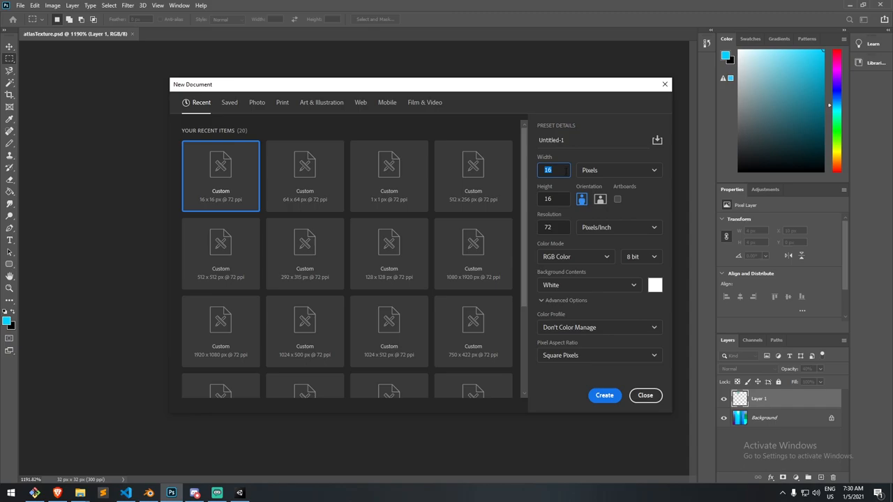
left_click_drag(419, 83, 391, 80)
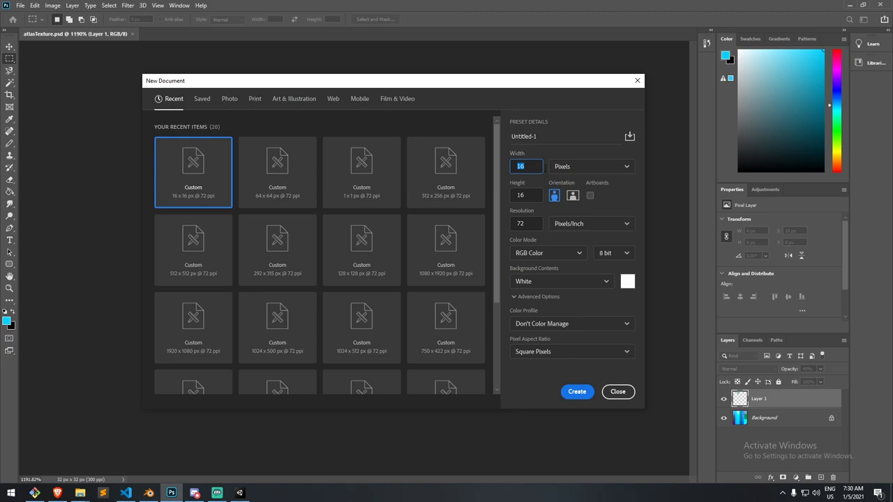
mouse_move(511, 73)
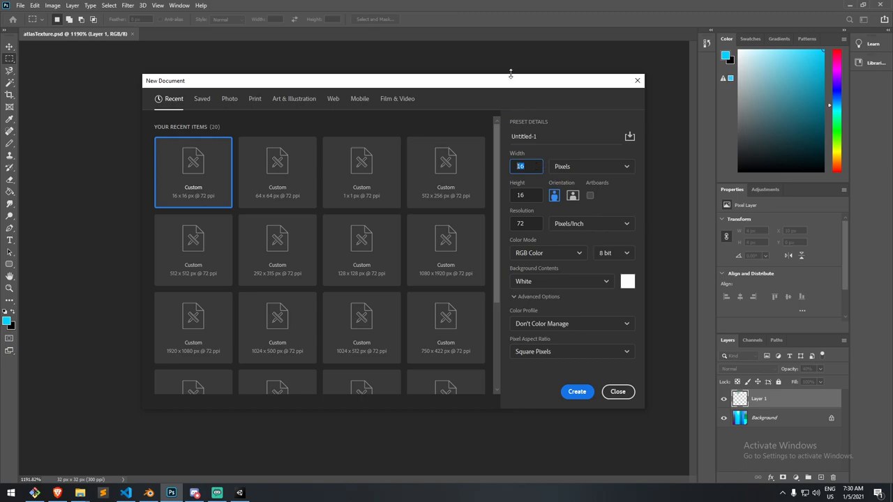
mouse_move(512, 88)
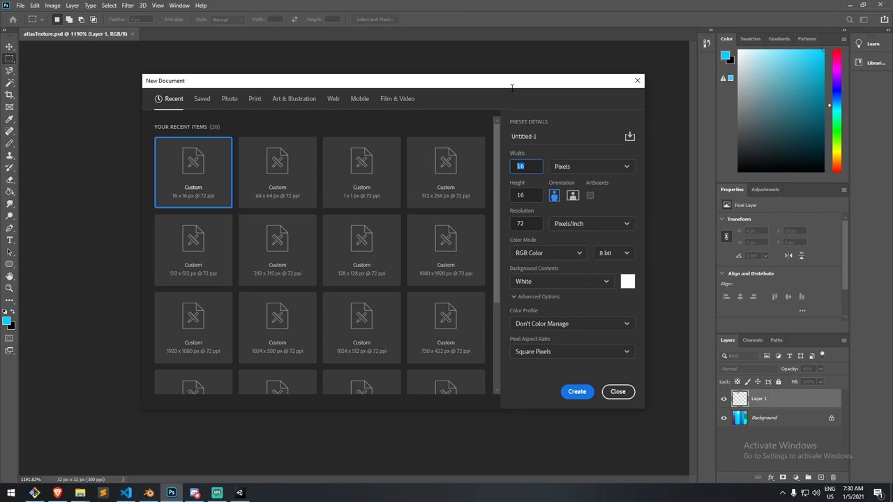
left_click(577, 391)
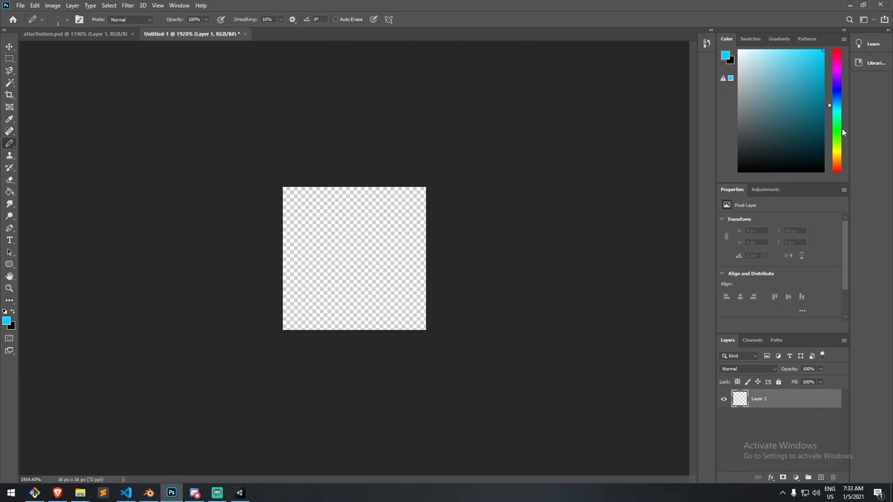
Pencil a bright green top-left pixel and an olive pixel below; confirm 16×16=256 in Calculator
left_click(296, 192)
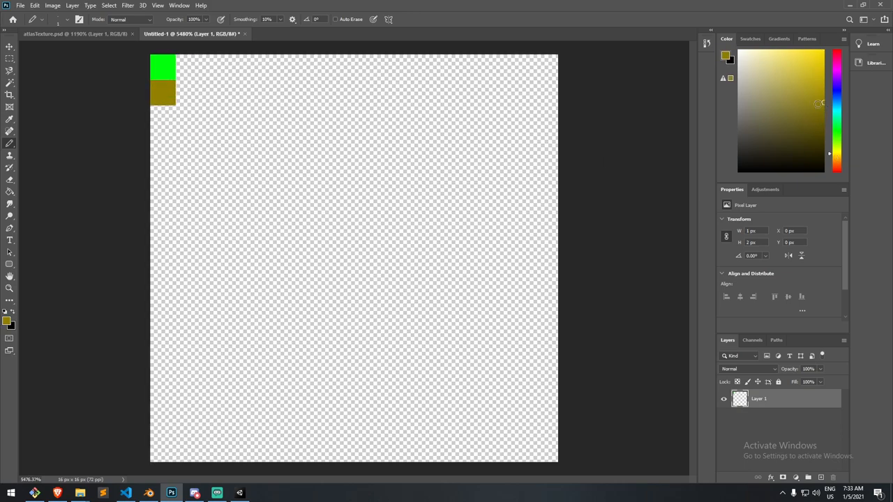
left_click(805, 68)
type("calc")
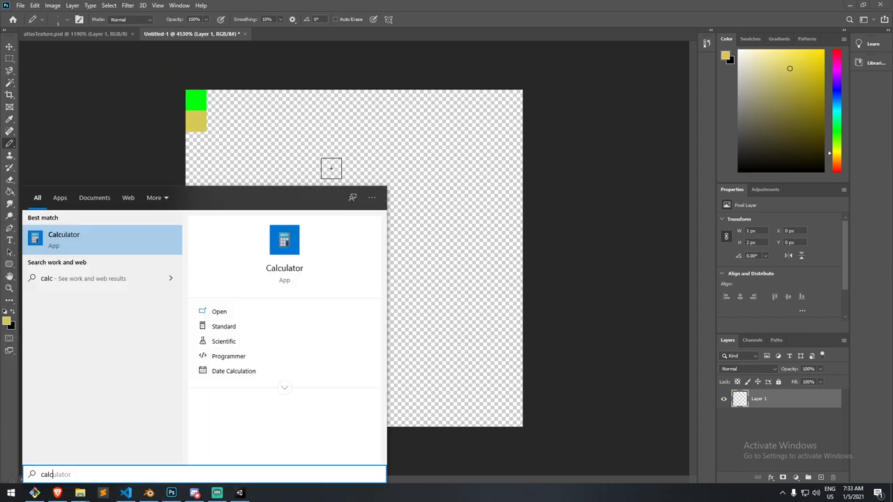
left_click(64, 239)
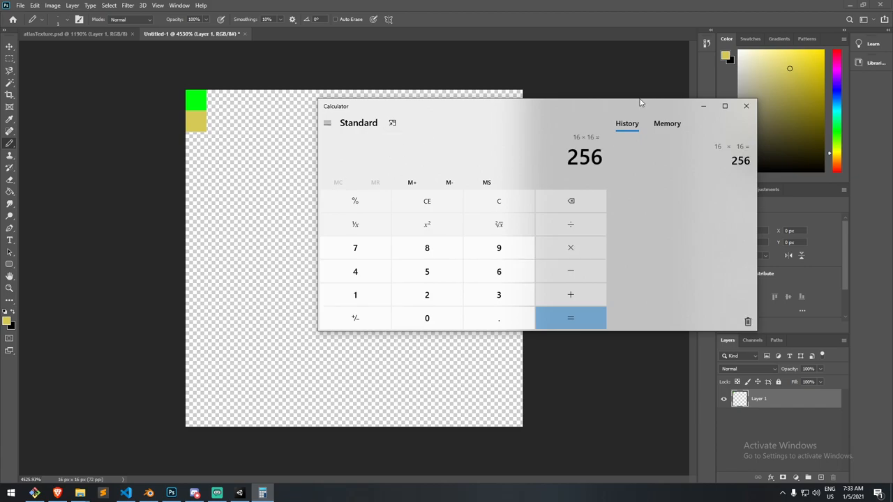
left_click(746, 106)
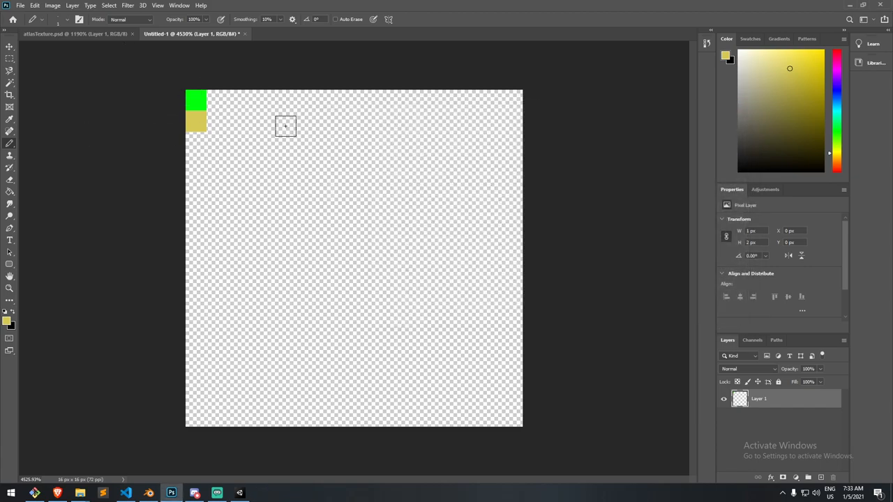
mouse_move(353, 242)
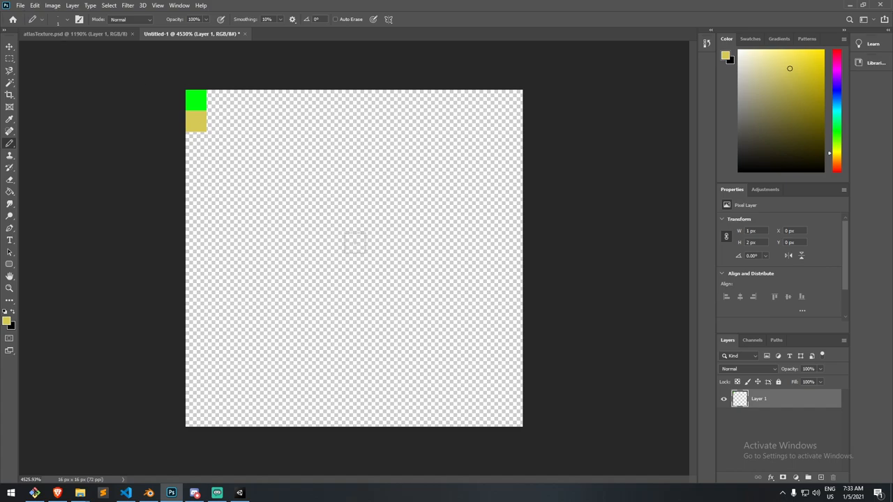
mouse_move(104, 42)
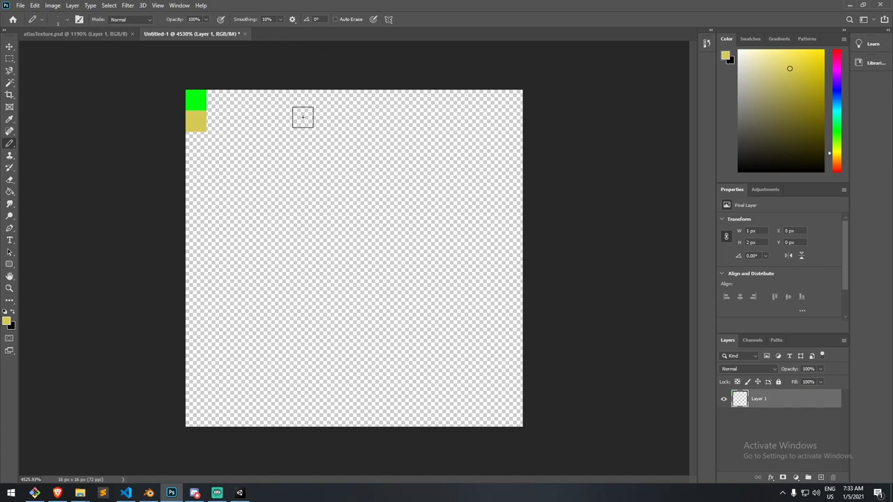
mouse_move(216, 126)
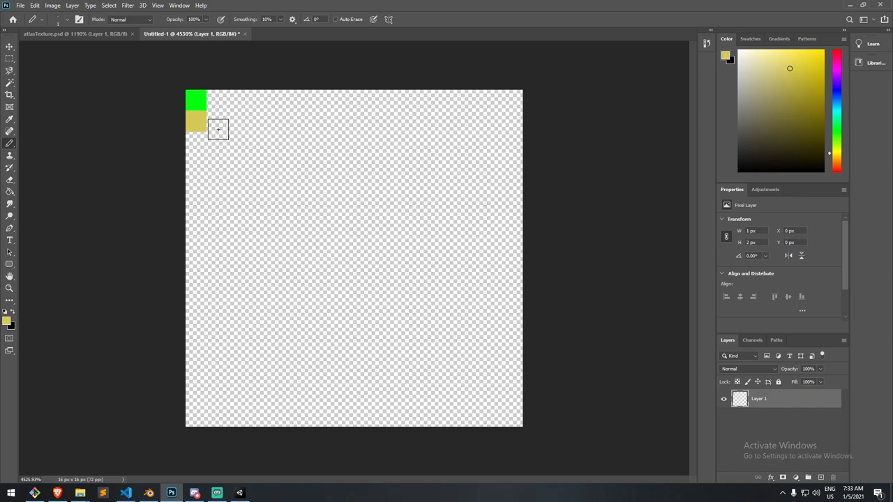
Save the two-pixel image as Atlas.png in 2020RunnerTutorial/Assets
left_click(44, 5)
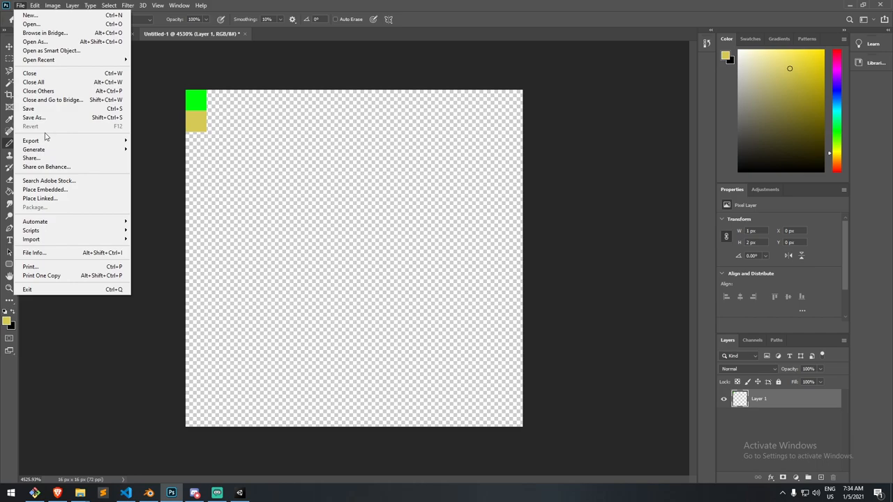
left_click(34, 117)
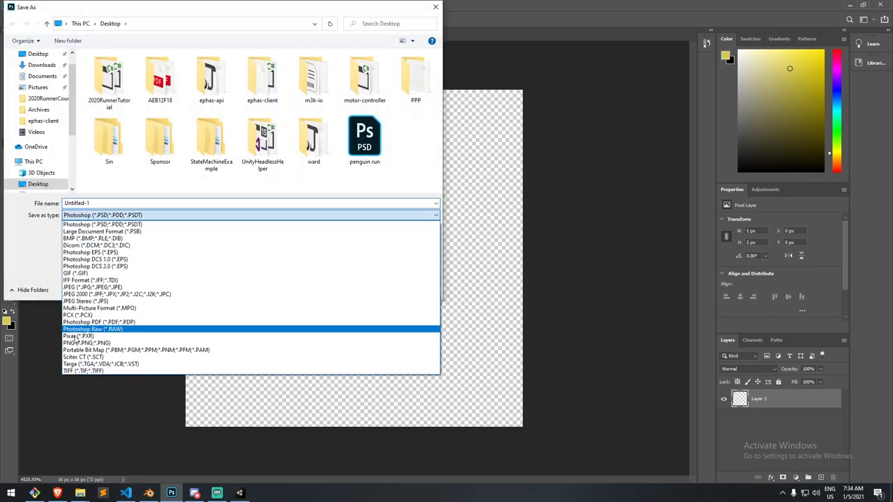
left_click(86, 343)
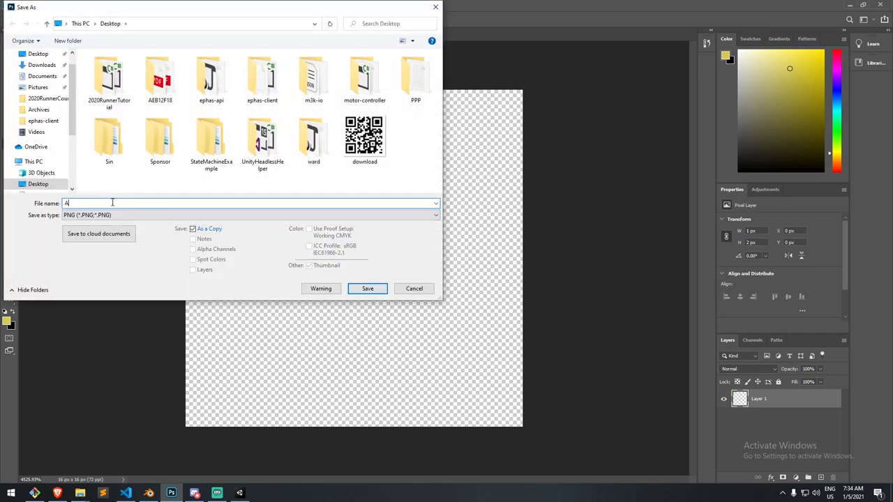
type("tlas")
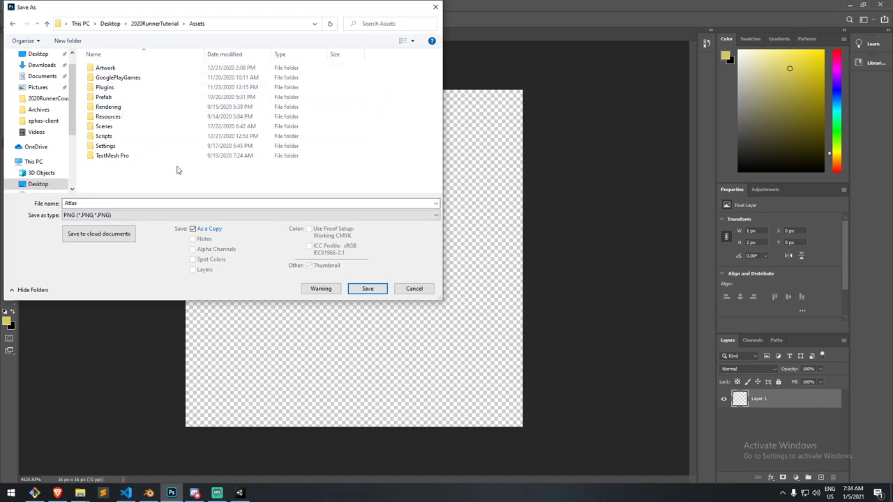
left_click(366, 288)
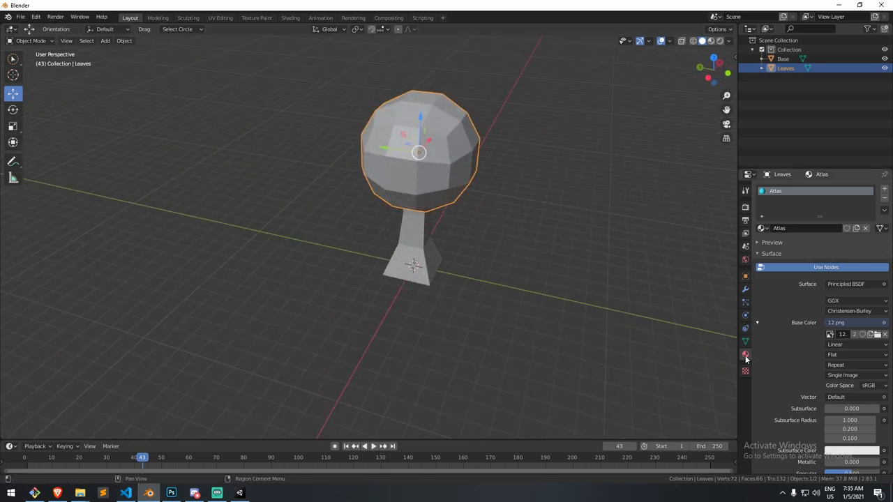
mouse_move(744, 355)
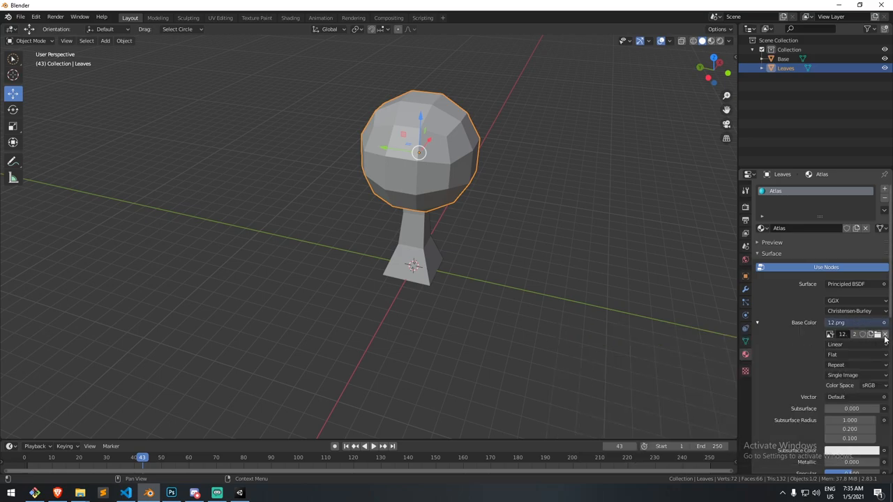
Replace 12.png with Atlas.png in the Leaves base color and enable Material Preview
left_click(878, 334)
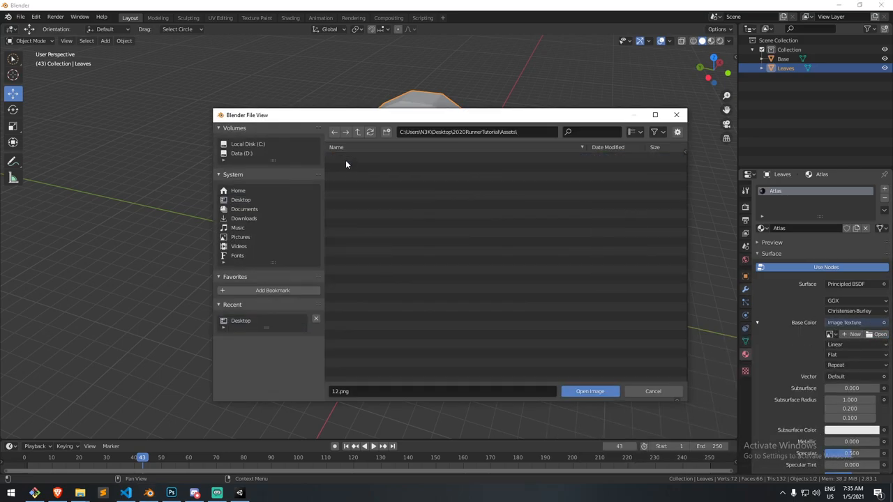
left_click(590, 391)
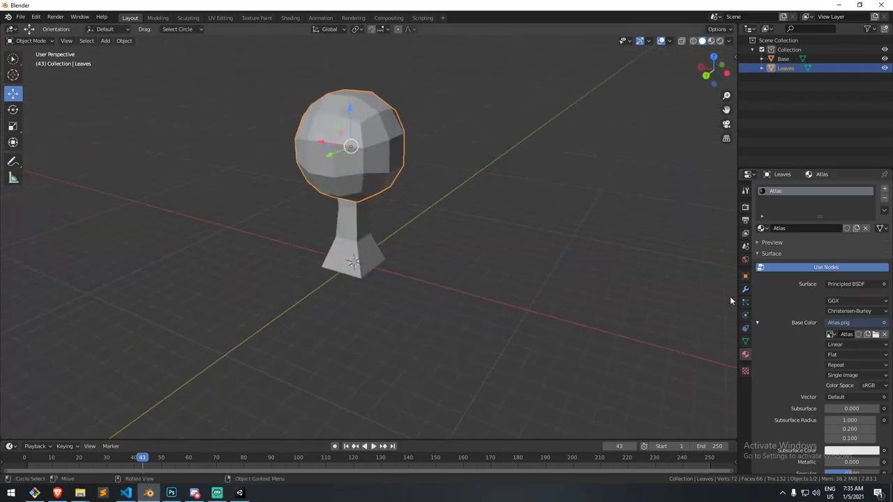
mouse_move(701, 41)
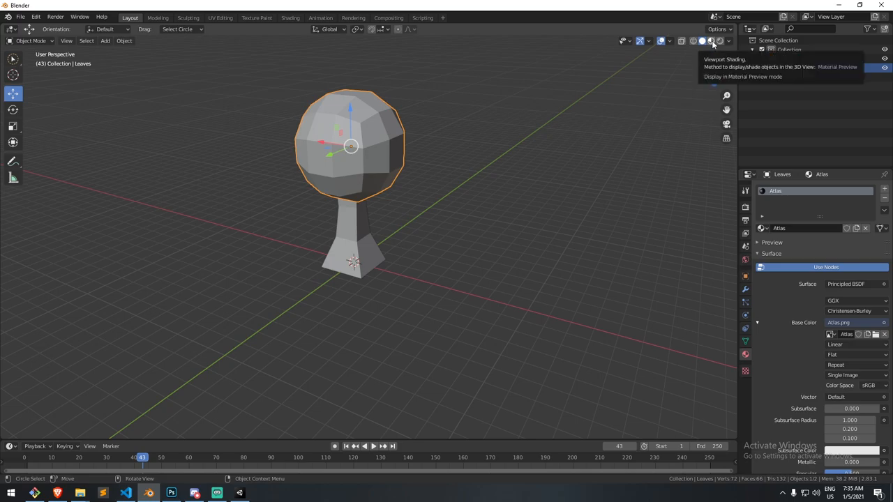
left_click(702, 40)
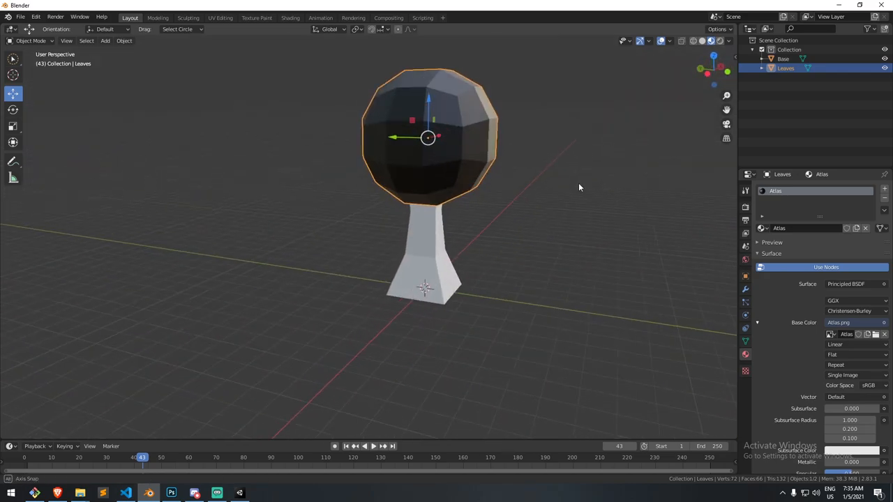
Fill the atlas background magenta in Photoshop and re-save it as PNG
left_click(176, 492)
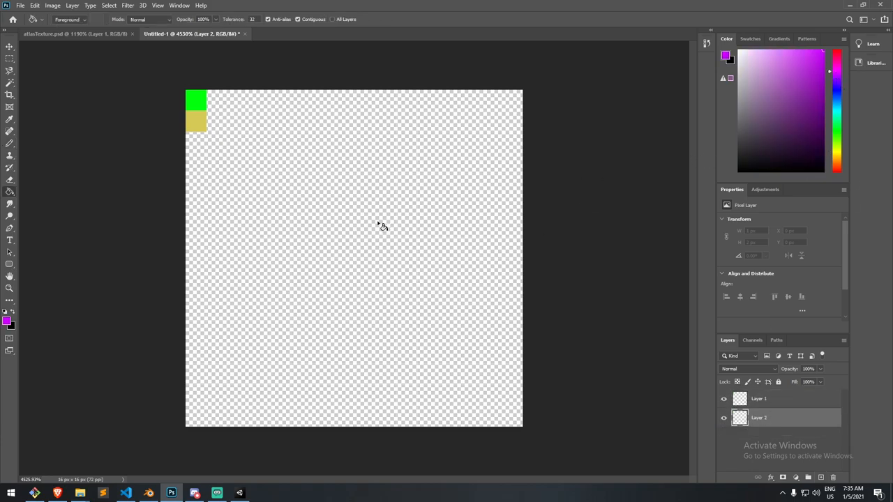
left_click(33, 6)
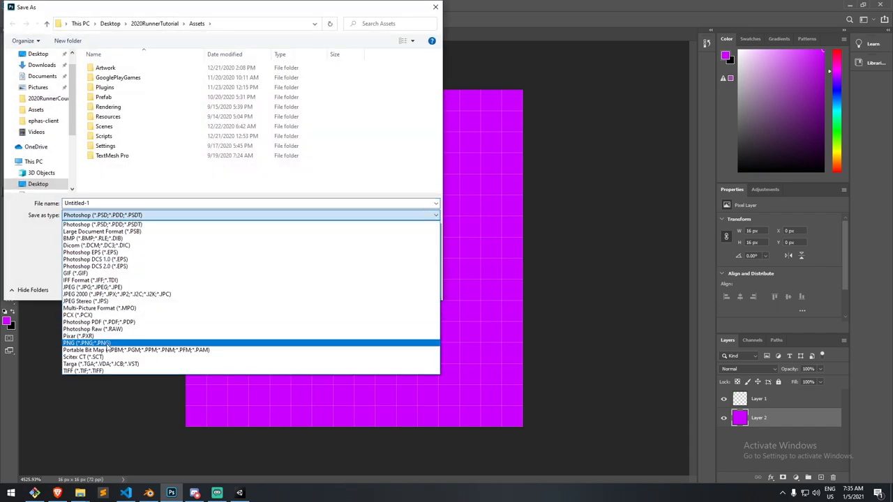
left_click(84, 340)
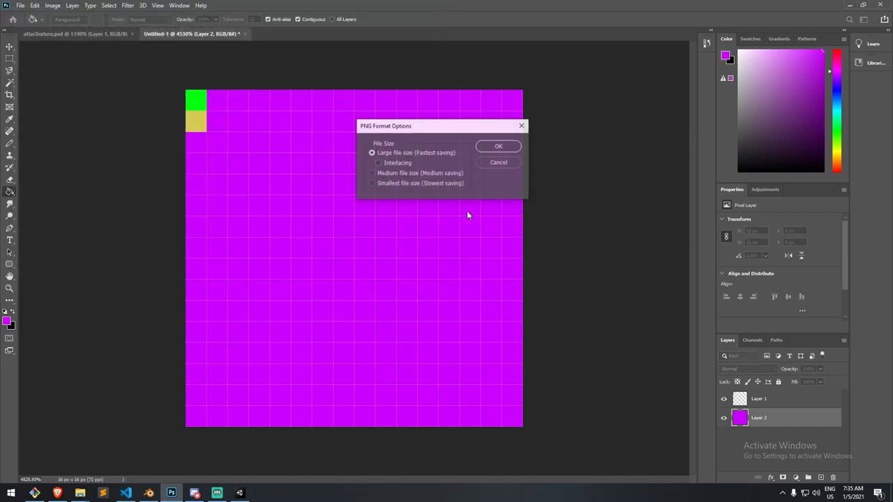
left_click(498, 146)
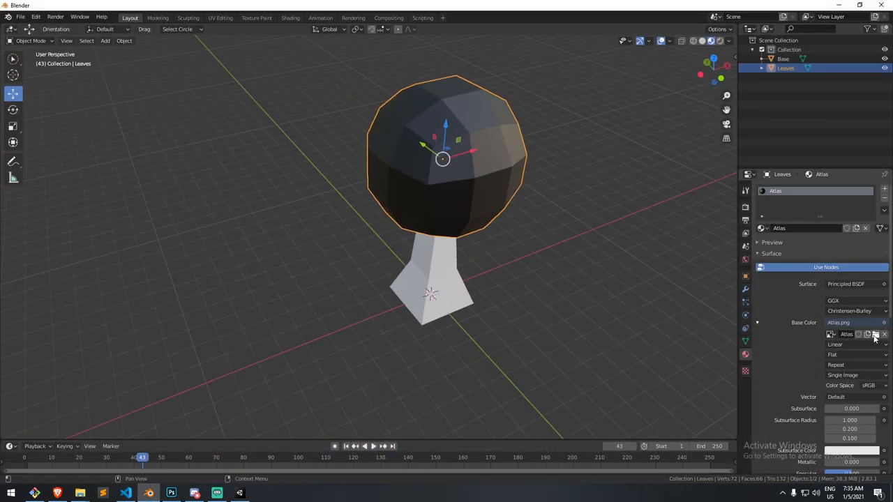
Reload Atlas.png in Base Color so the leaves show magenta, orbiting to check
left_click(865, 334)
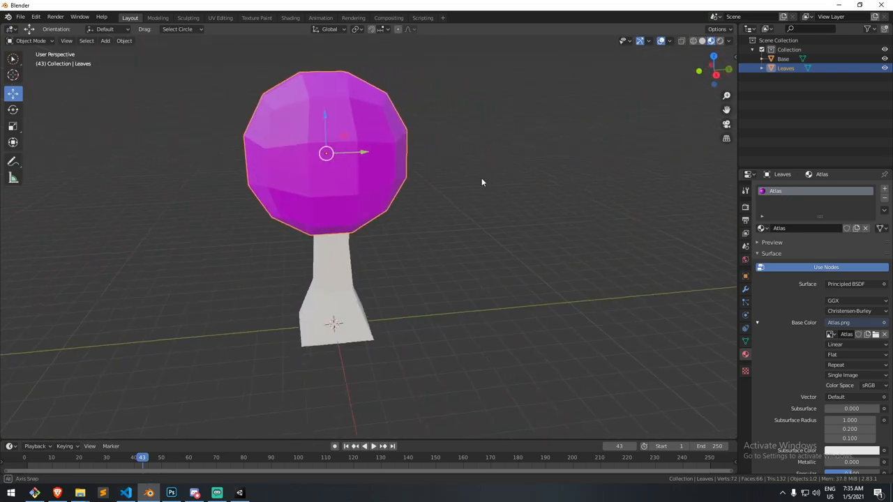
left_click_drag(481, 182, 397, 140)
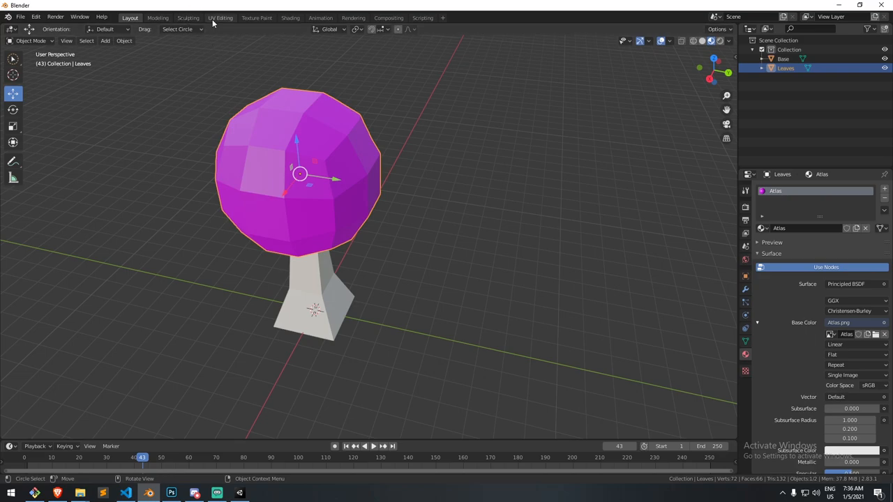
In UV Editing, align the leaves' UVs on X and Y, then move them onto the green pixel
left_click(220, 18)
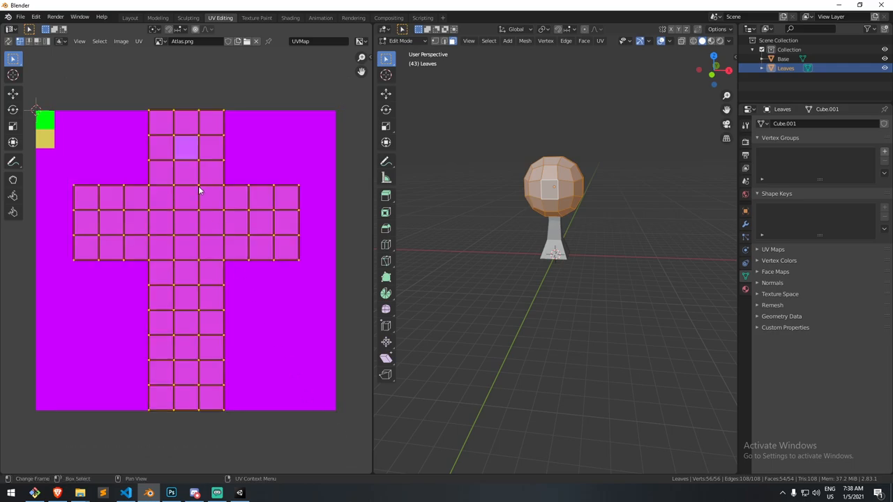
right_click(199, 189)
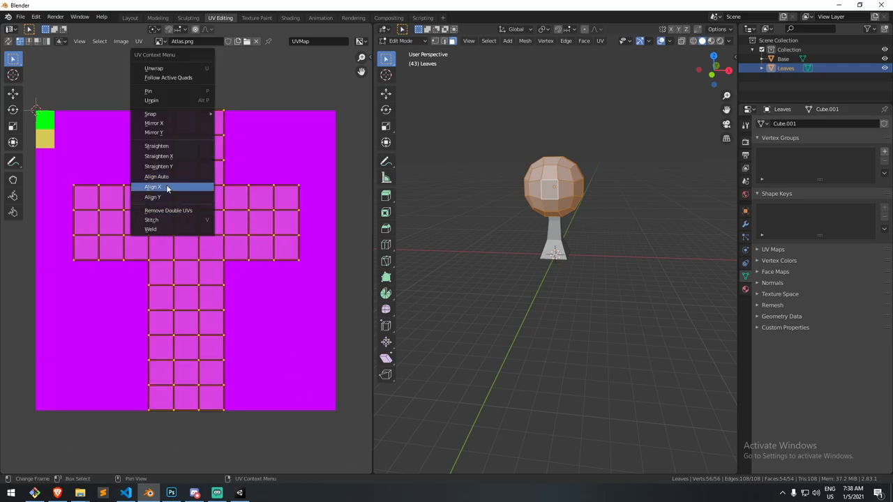
left_click(151, 186)
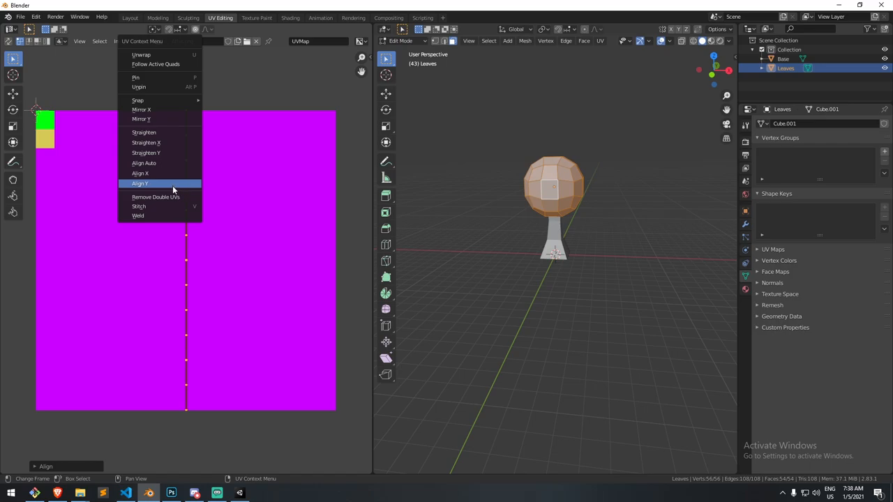
left_click(139, 183)
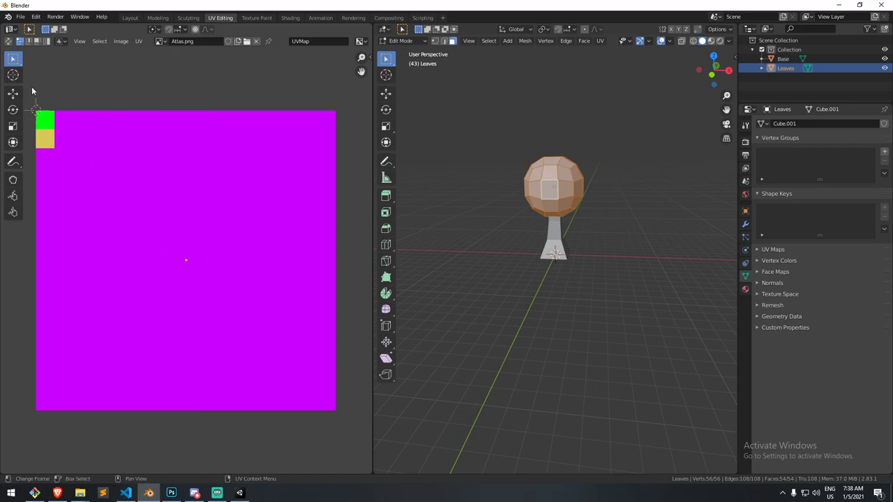
left_click(11, 92)
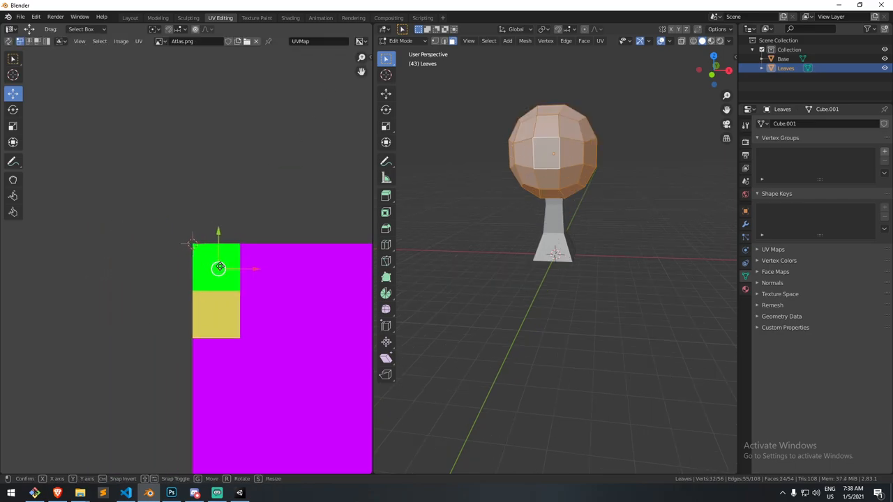
left_click(220, 267)
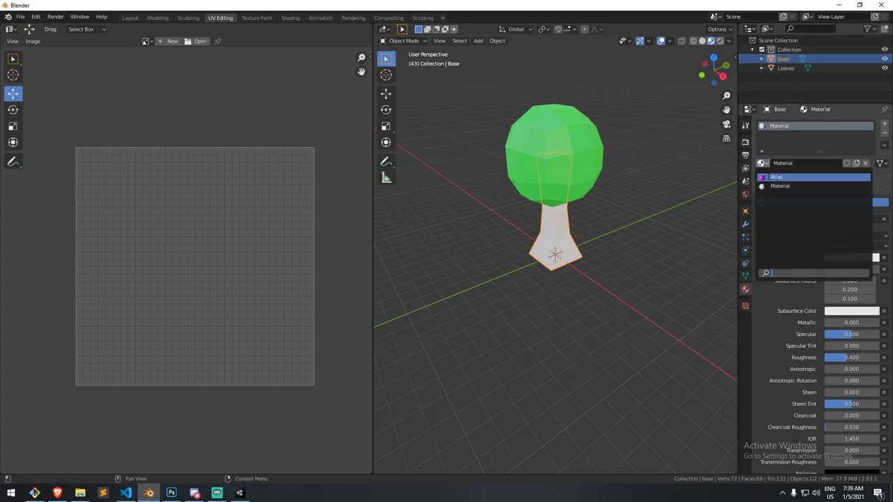
Give the Base trunk the Atlas material and align its UVs onto the tan pixel
left_click(777, 176)
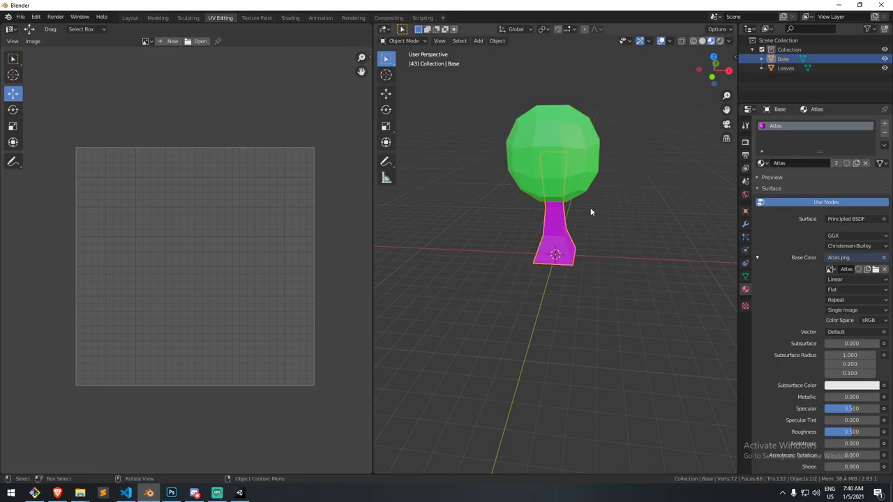
key("Tab")
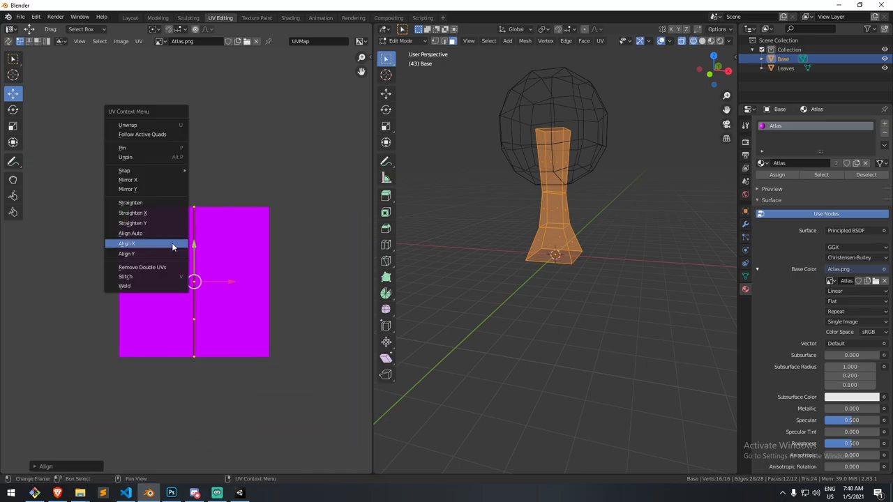
left_click(126, 243)
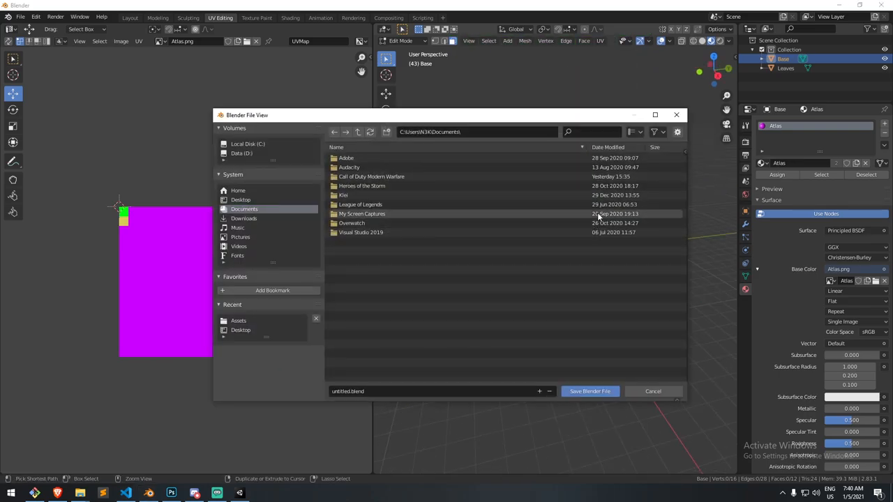
left_click(652, 391)
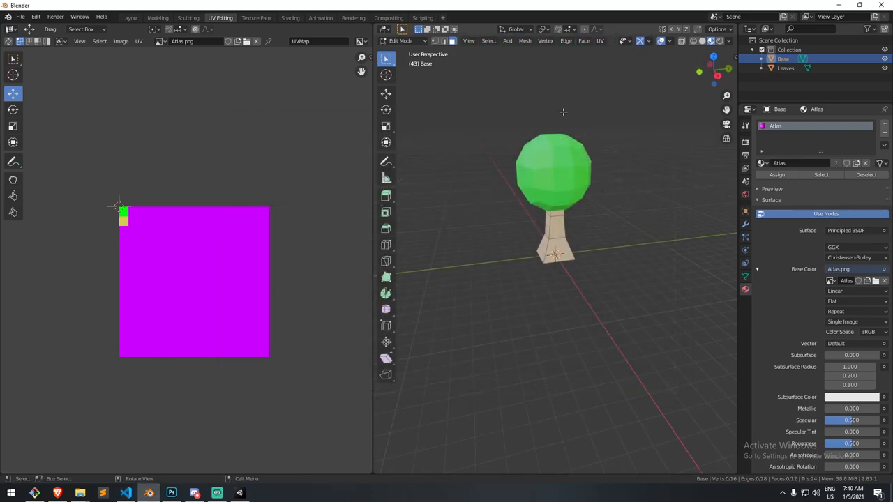
left_click(29, 17)
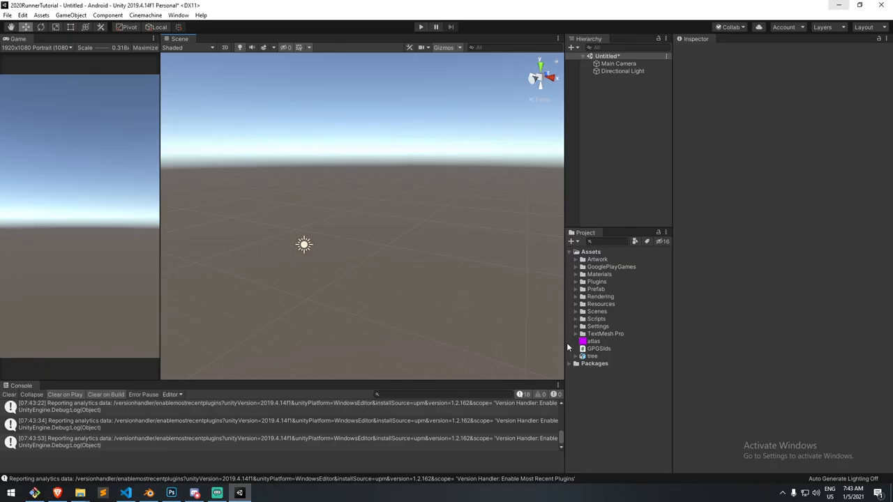
Drop the tree model asset into Unity's empty scene at the origin
left_click(593, 341)
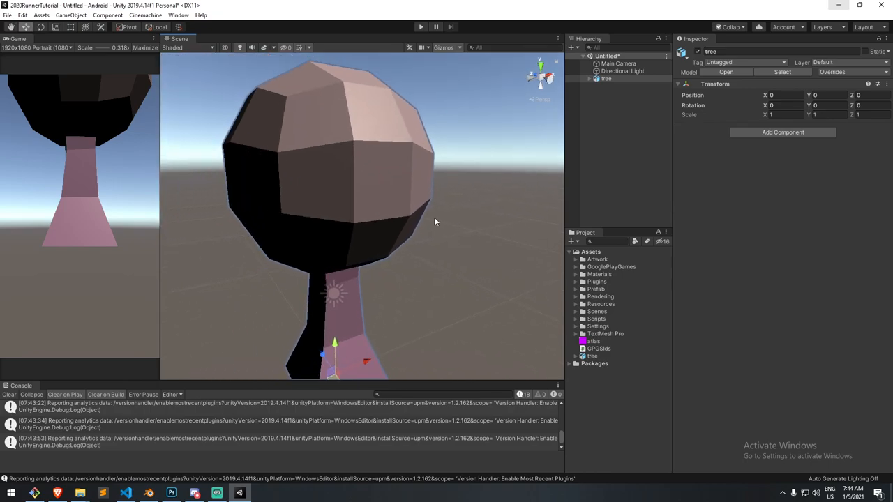
mouse_move(418, 222)
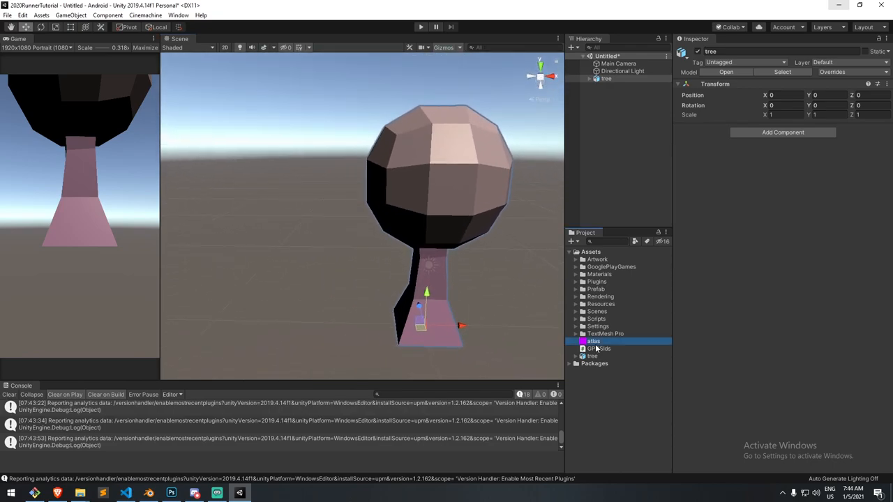
Import the atlas texture with Point filter, max size 256, no compression, RGB 24 bit
left_click(592, 341)
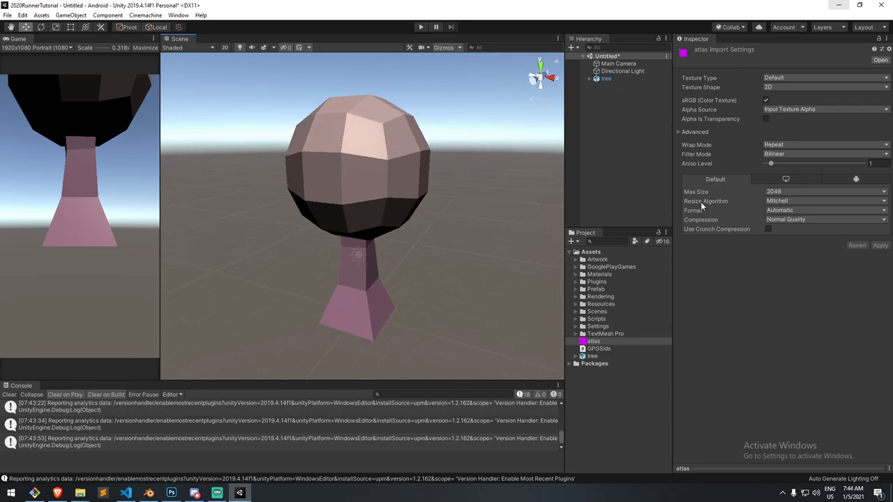
left_click(590, 356)
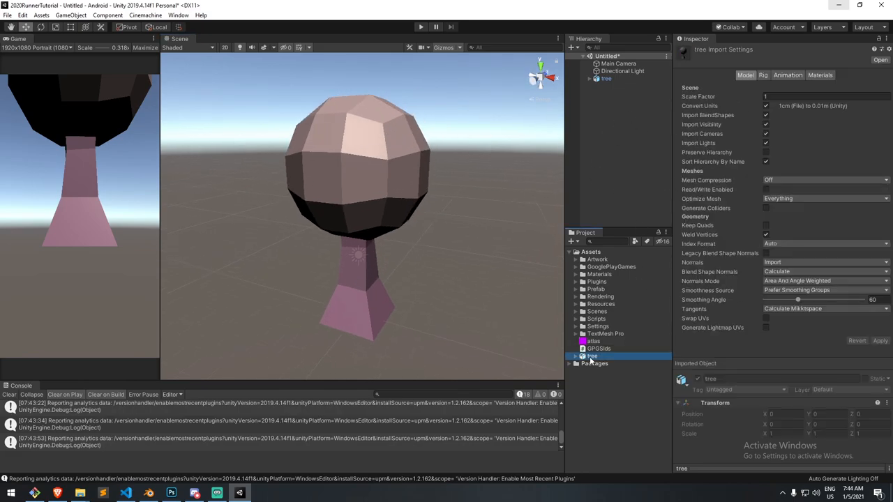
left_click(593, 341)
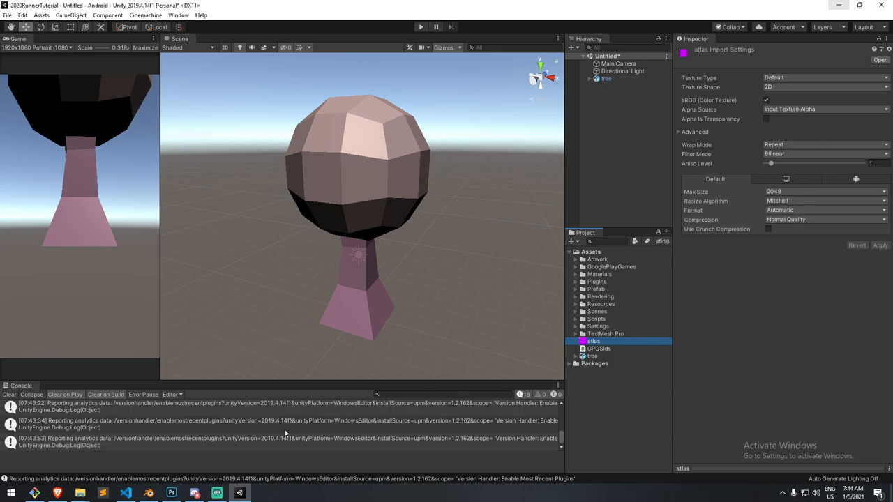
mouse_move(792, 198)
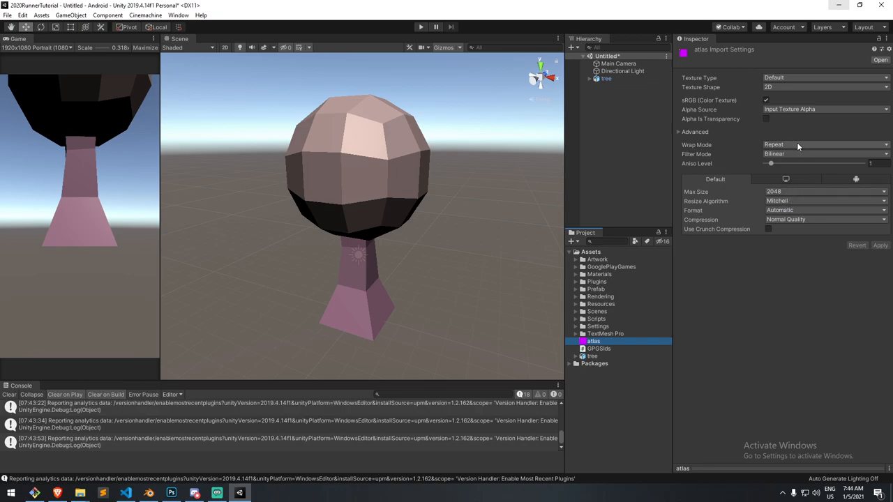
mouse_move(790, 145)
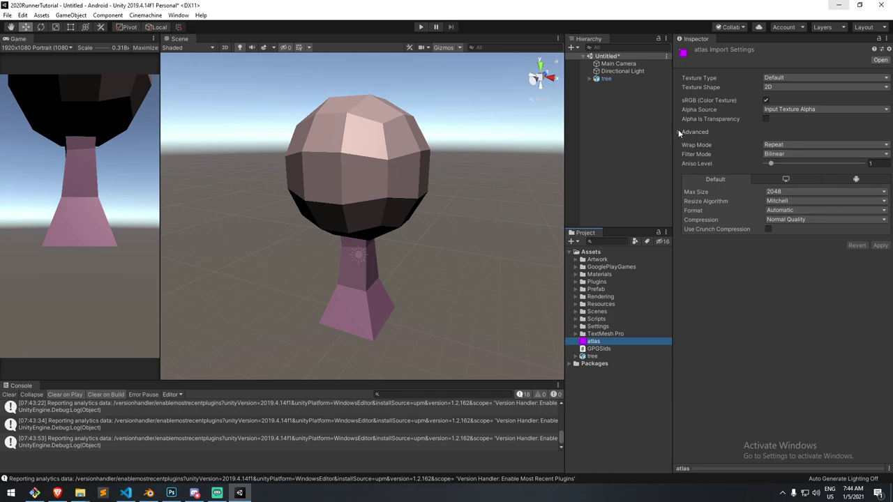
left_click(825, 154)
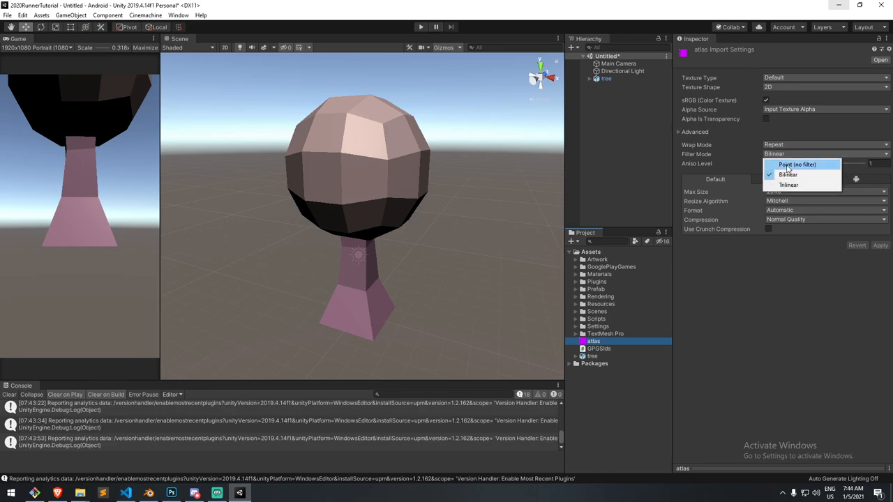
left_click(796, 164)
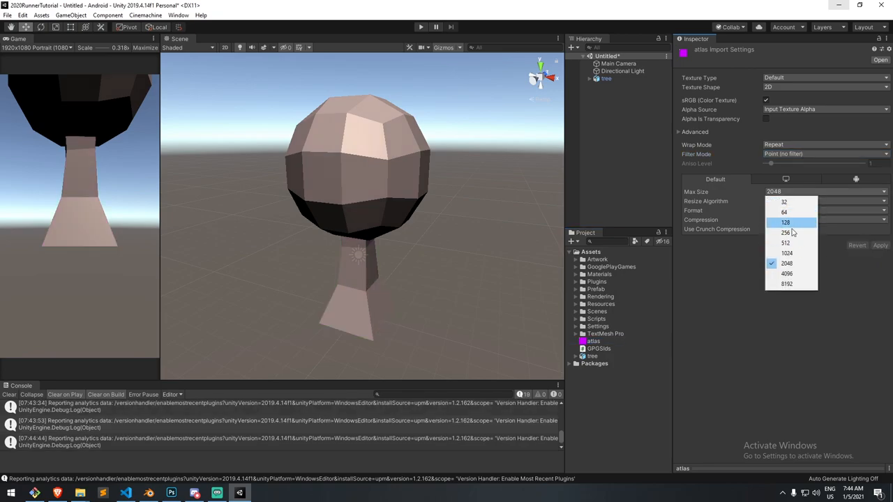
left_click(785, 233)
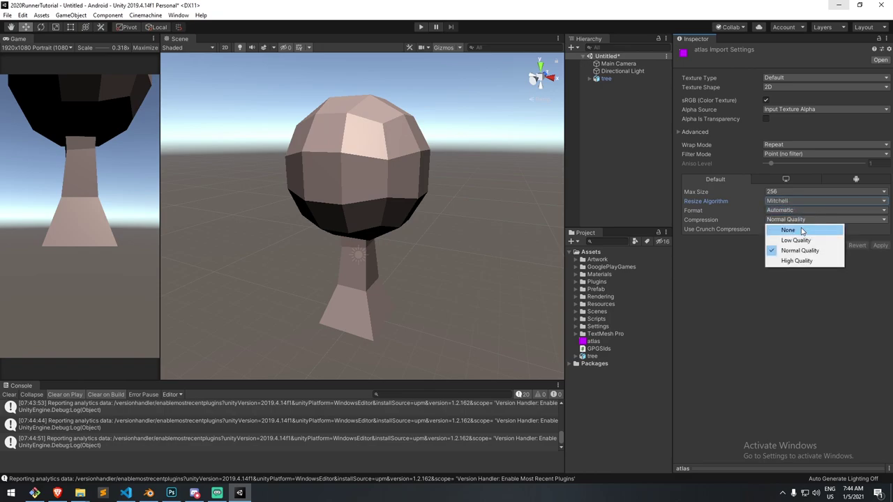
left_click(796, 260)
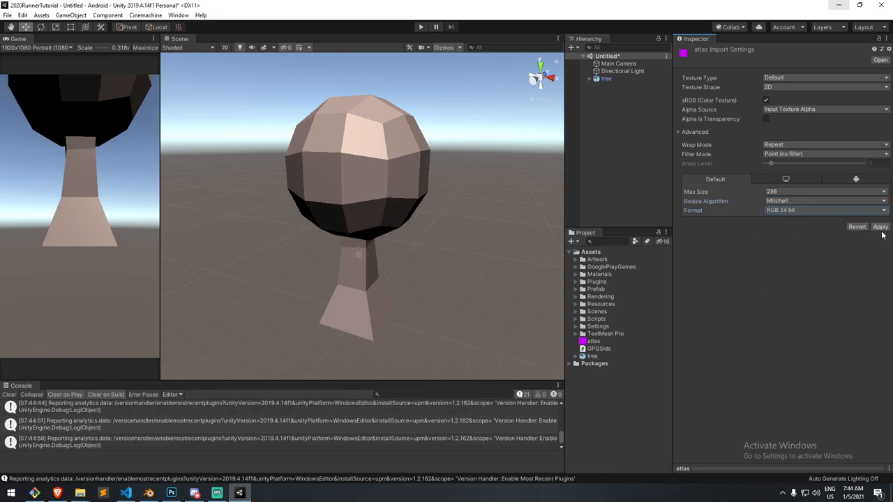
left_click(825, 210)
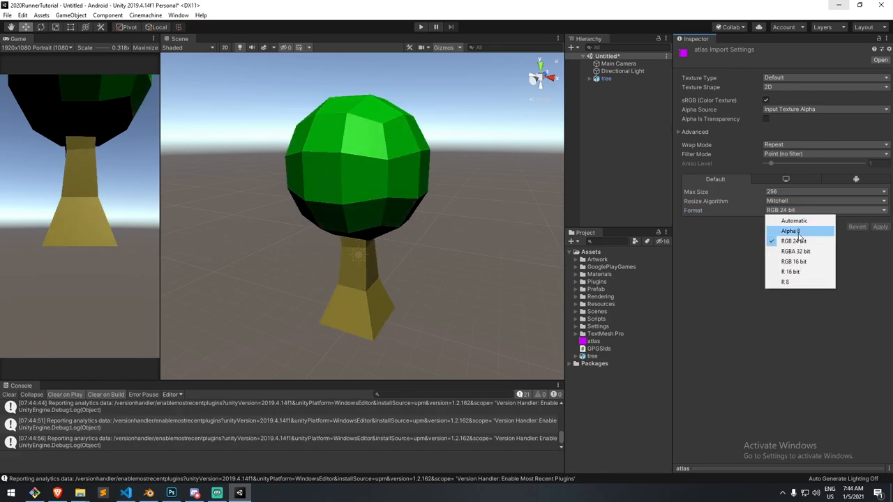
left_click(795, 251)
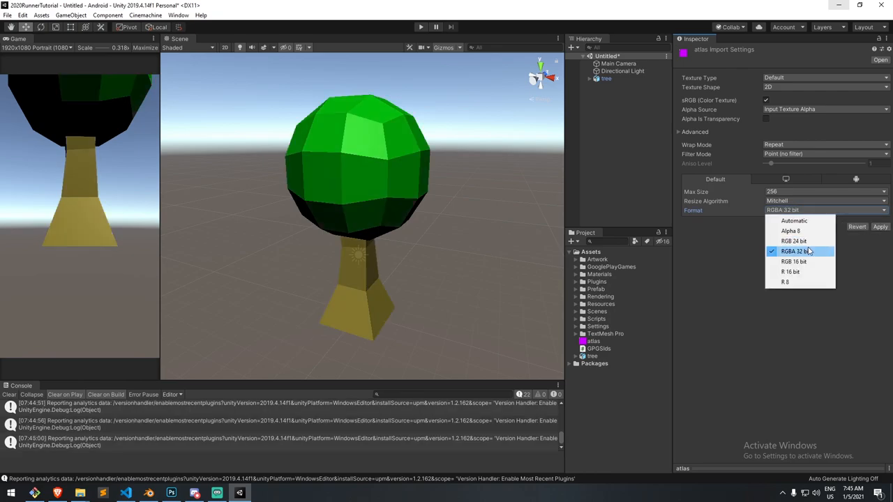
mouse_move(793, 241)
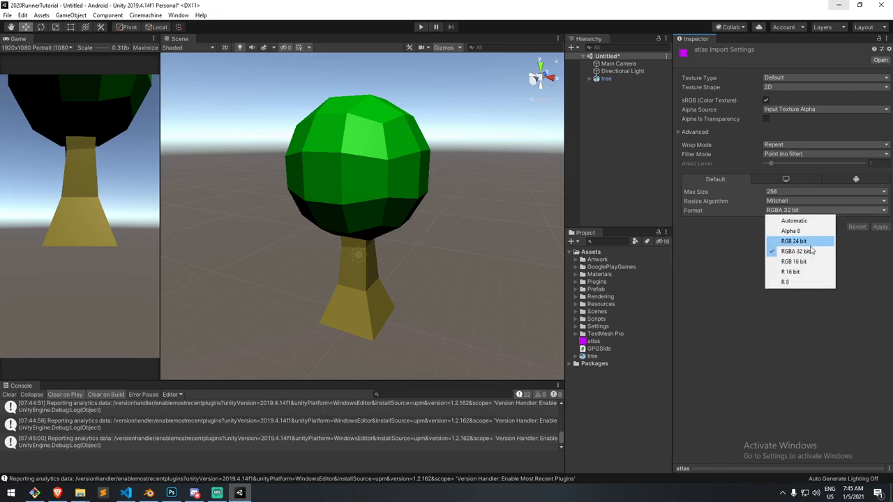
left_click(792, 261)
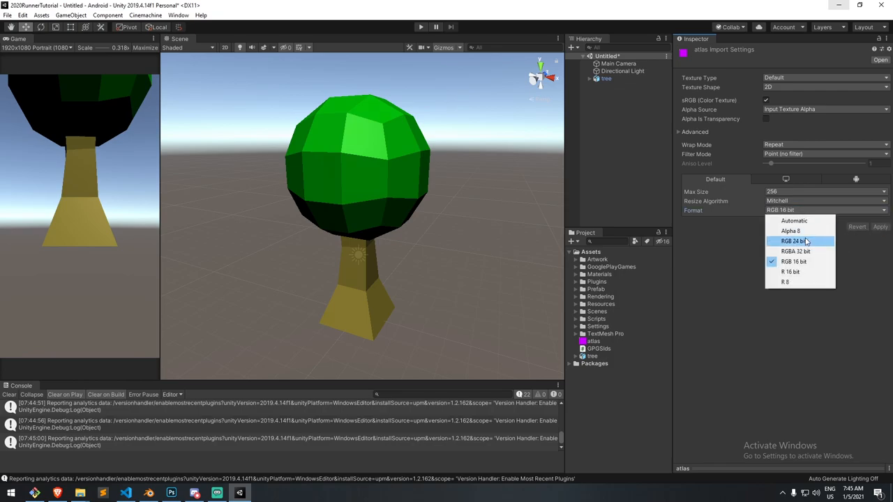
left_click(793, 240)
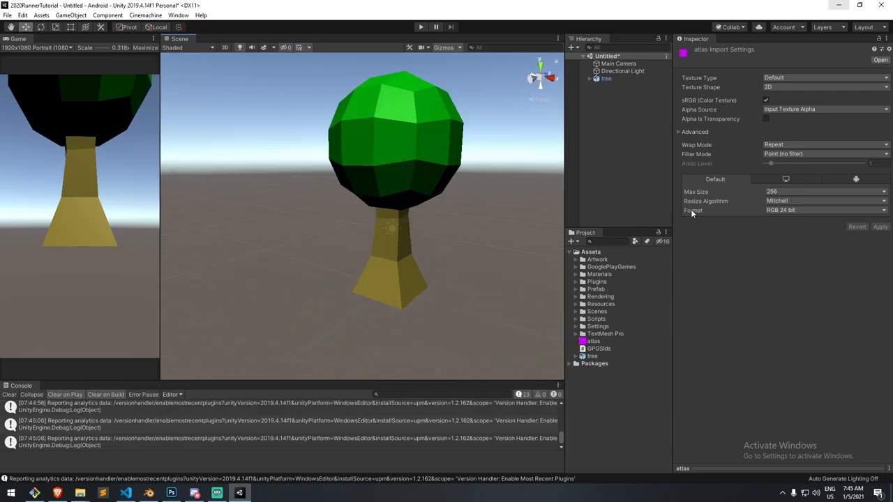
mouse_move(533, 212)
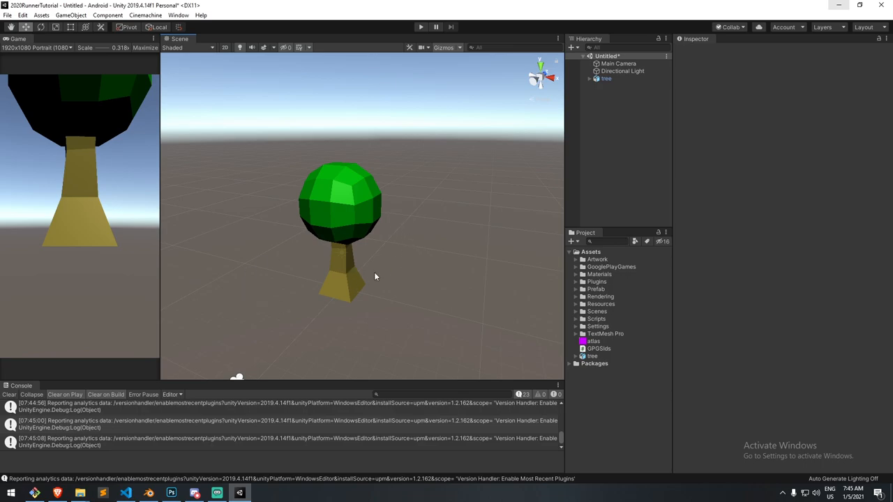
Orbit around the green-and-brown tree, then switch to Photoshop
left_click_drag(375, 277, 423, 232)
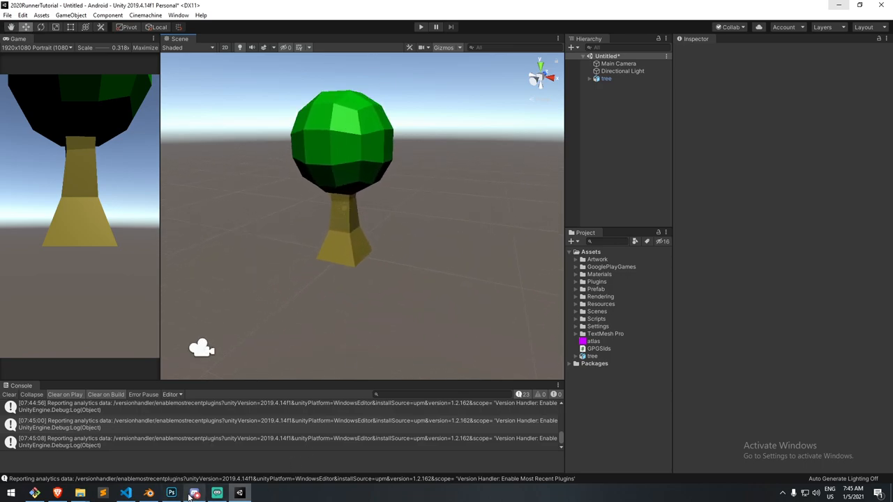
left_click(173, 492)
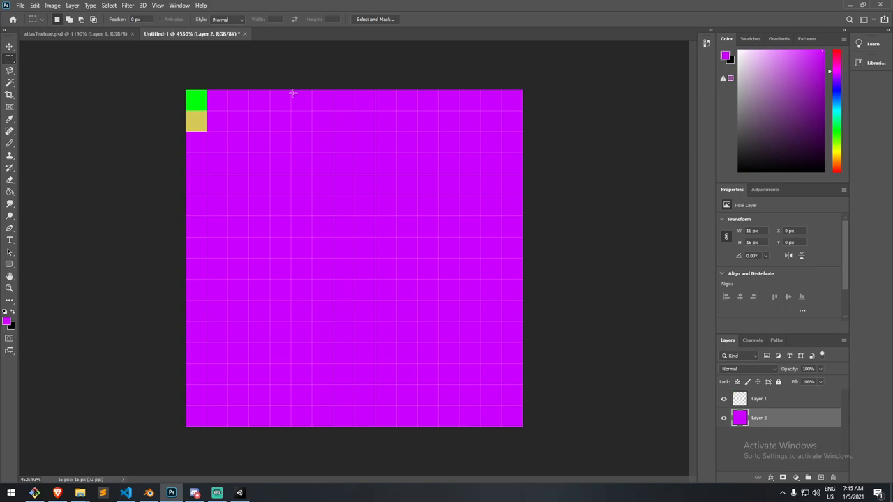
mouse_move(321, 98)
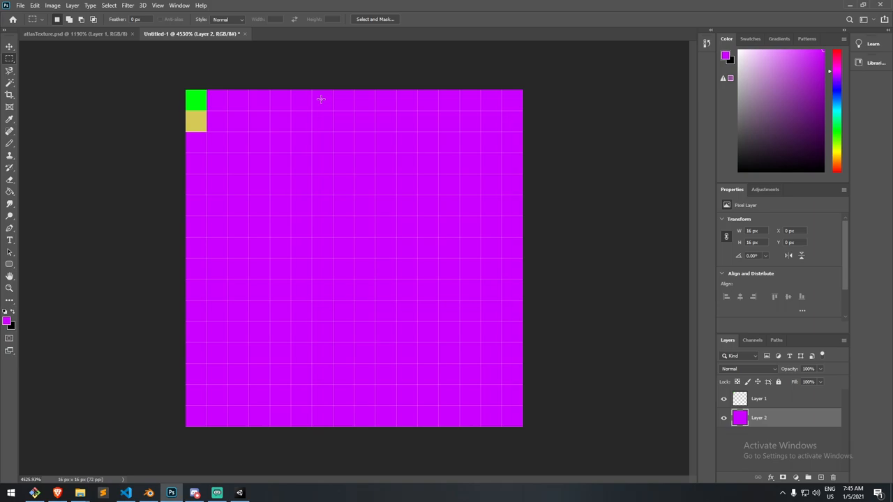
mouse_move(813, 457)
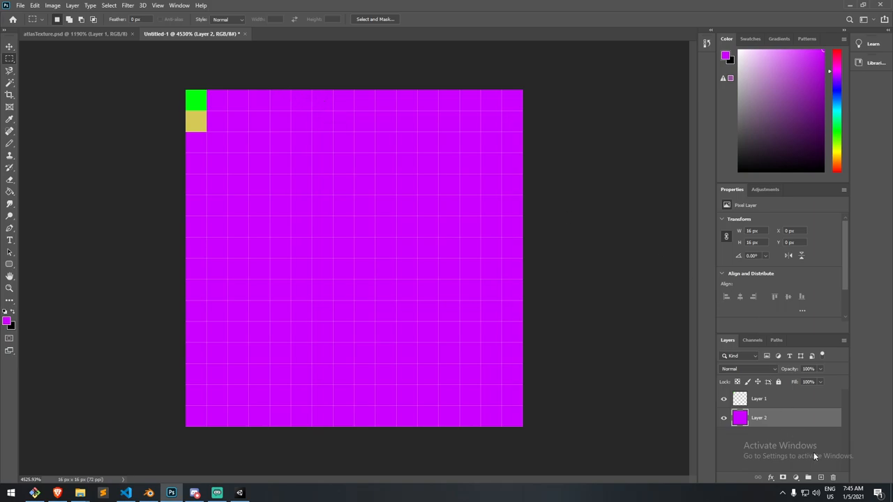
mouse_move(447, 143)
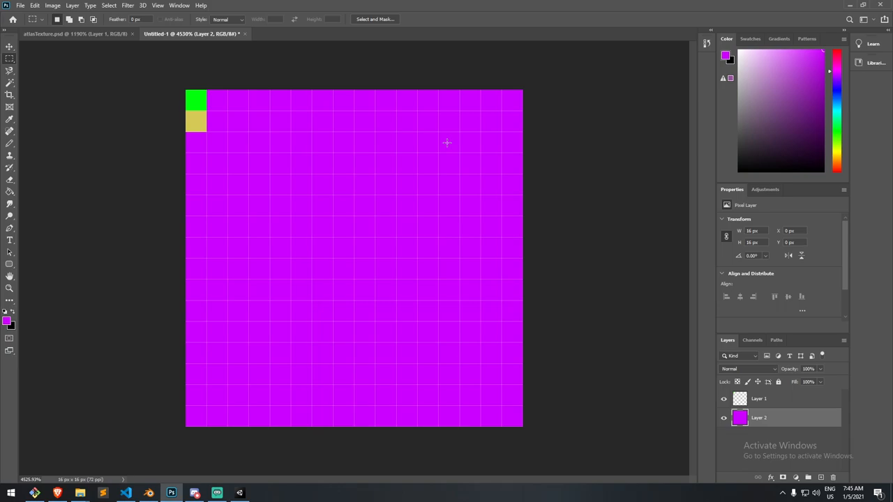
mouse_move(514, 5)
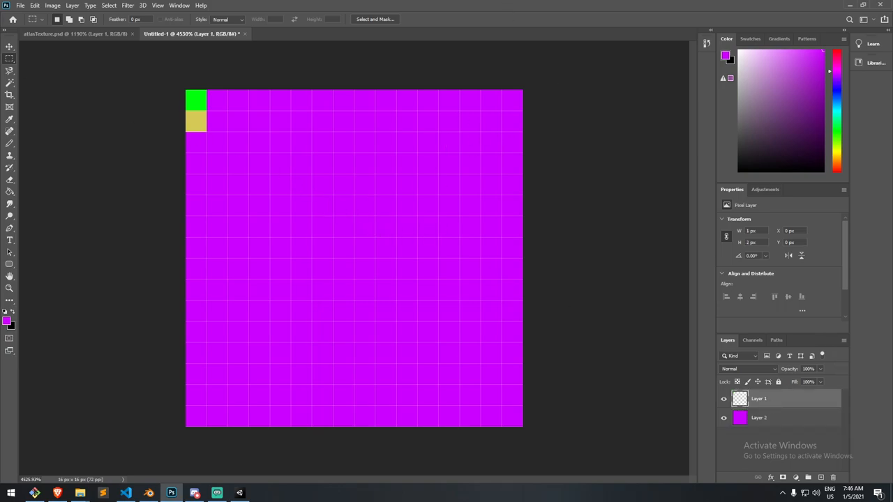
mouse_move(202, 123)
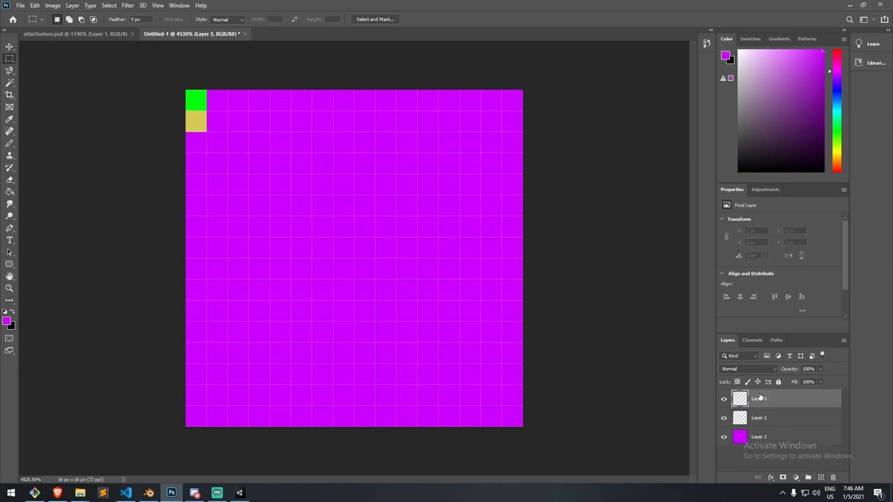
Rename the newly created top layer to 'Green Gradient'
double_click(757, 398)
type("Green Gradient")
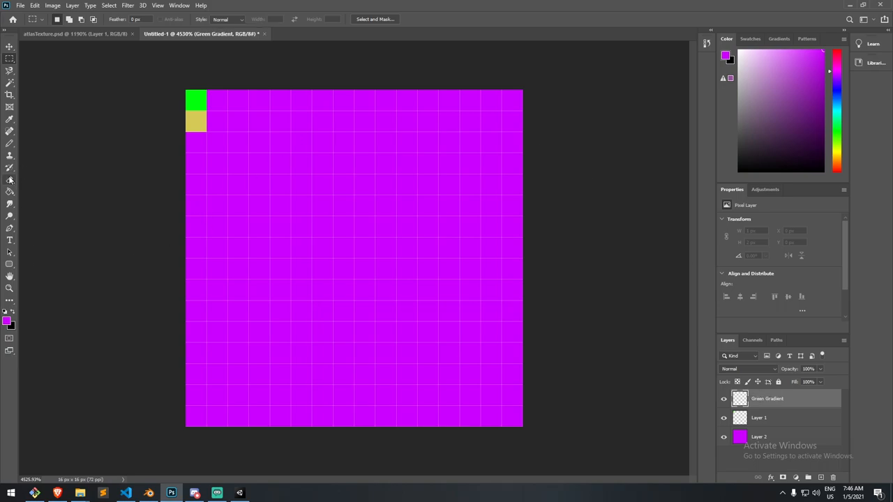
Pick the Gradient tool and set the gradient's left stop colour from a sampled dark grey
left_click(9, 193)
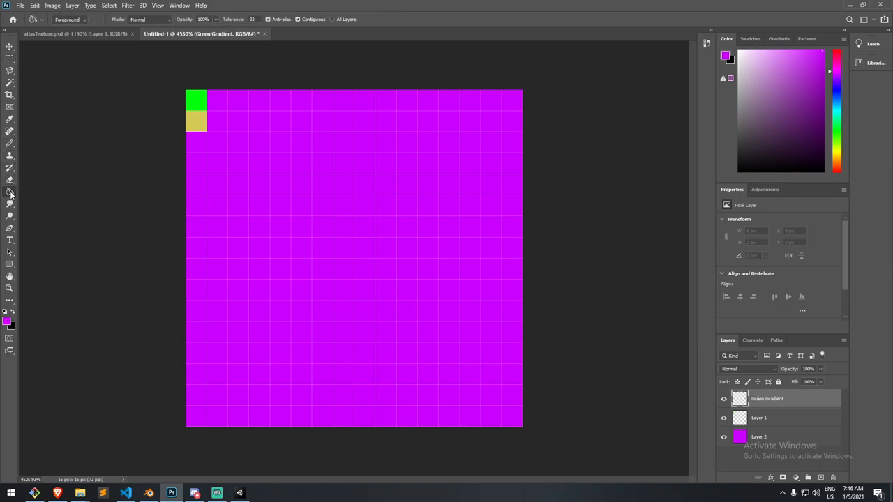
left_click(10, 193)
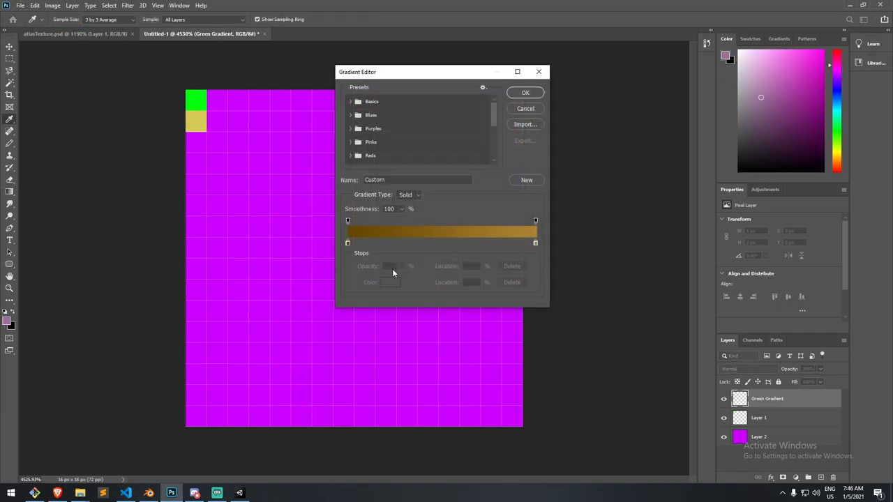
left_click(388, 282)
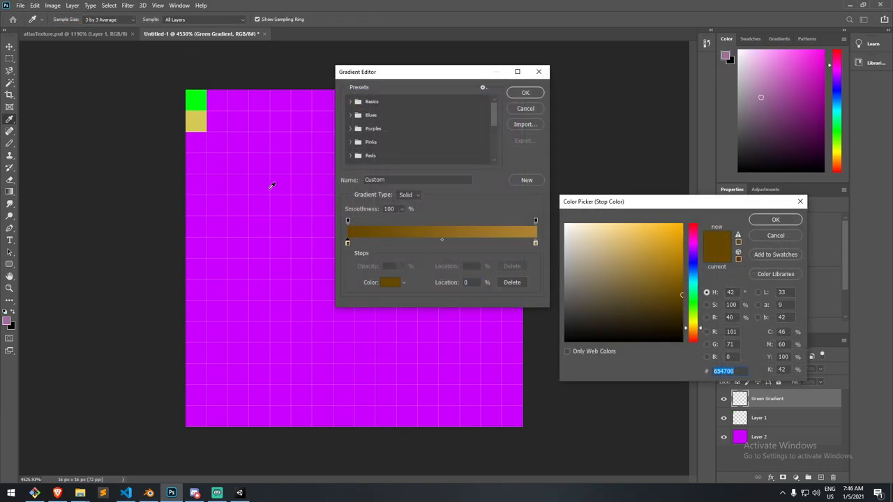
left_click(596, 269)
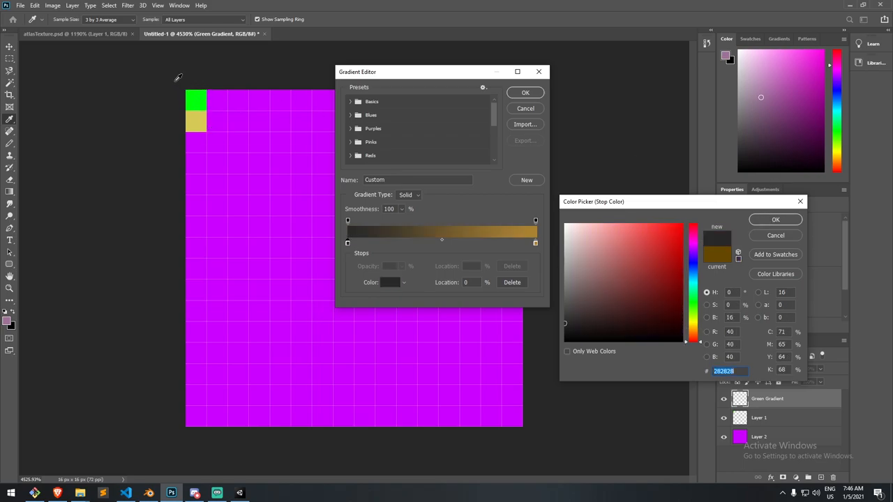
left_click(596, 269)
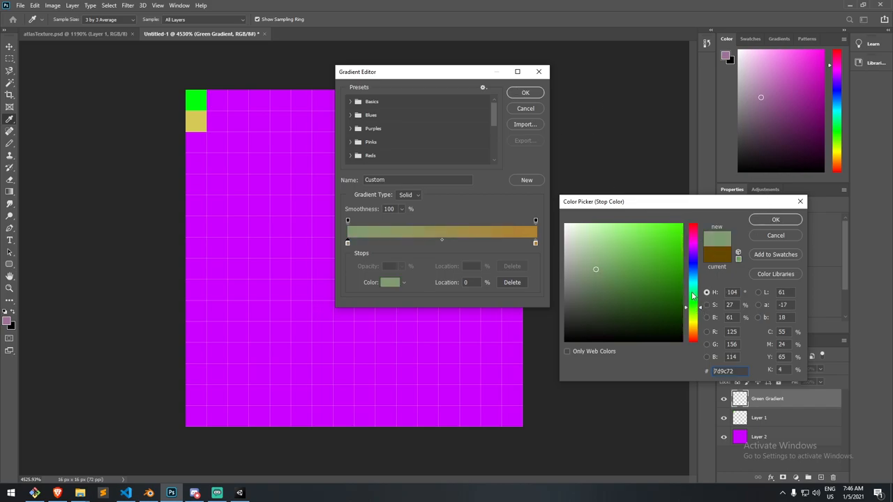
left_click(774, 219)
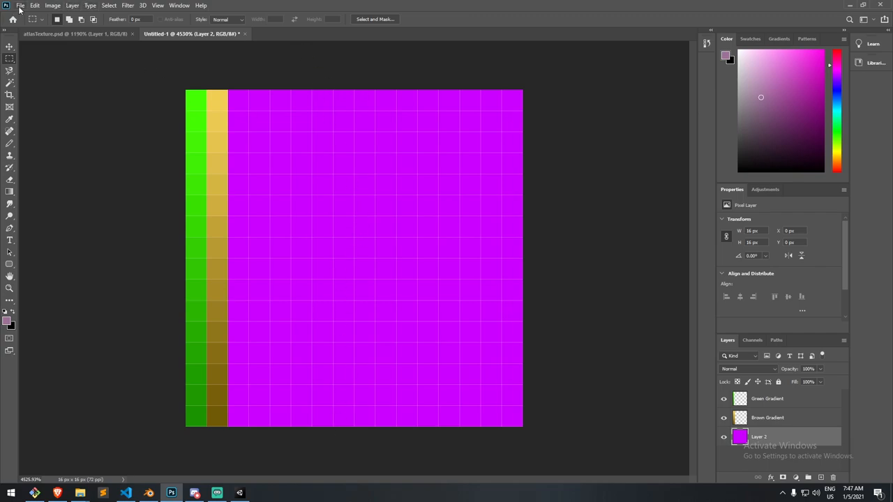
Save the gradient atlas as atlas.png in the Unity Assets folder
left_click(21, 7)
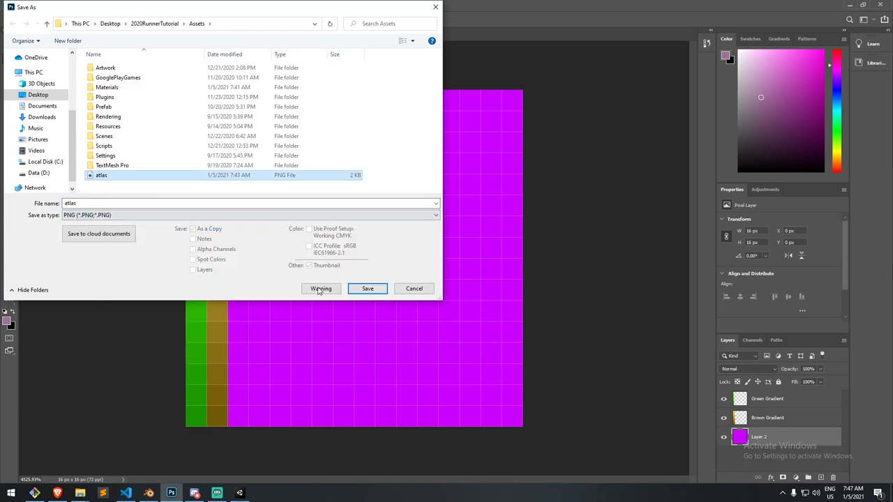
left_click(367, 288)
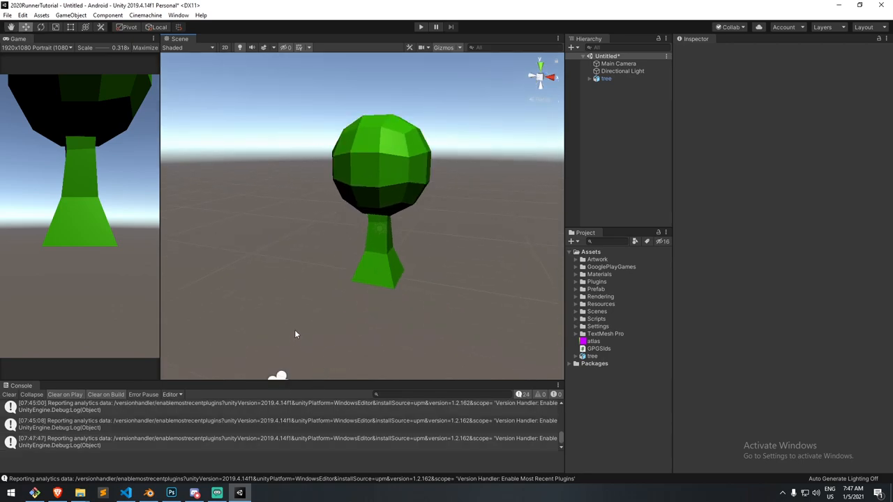
mouse_move(155, 494)
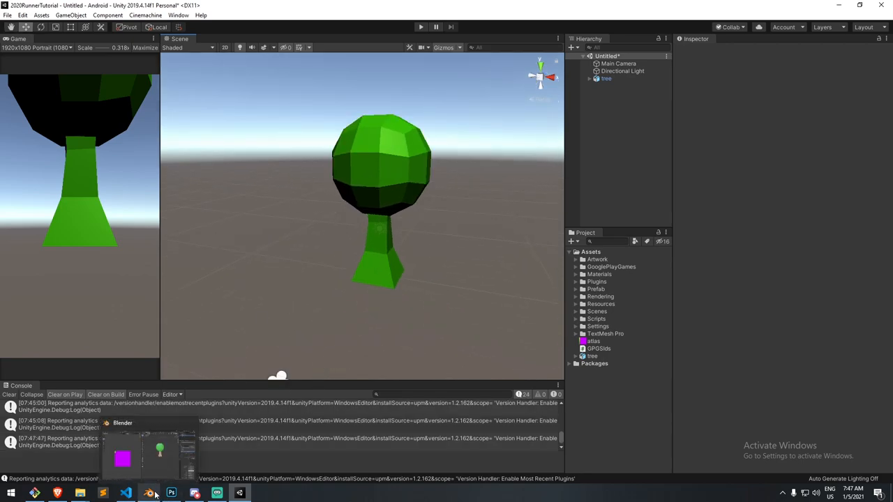
Bring Blender back to the front from the taskbar
left_click(147, 493)
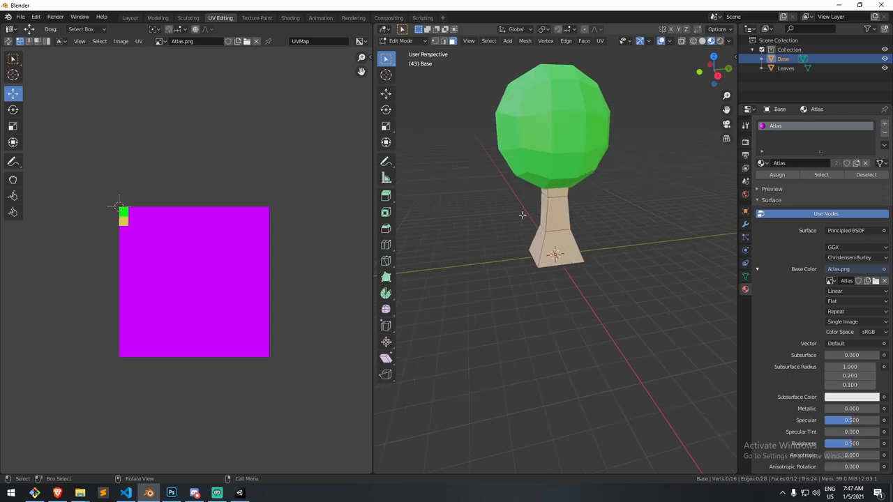
mouse_move(268, 169)
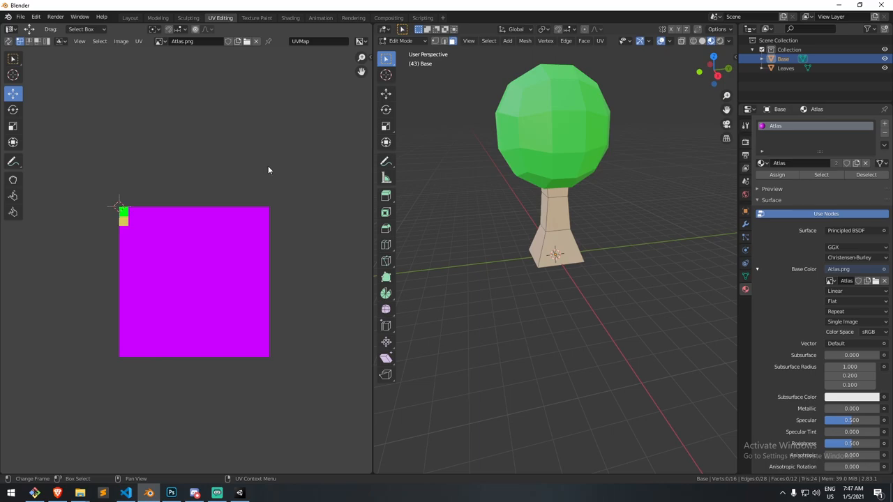
mouse_move(563, 163)
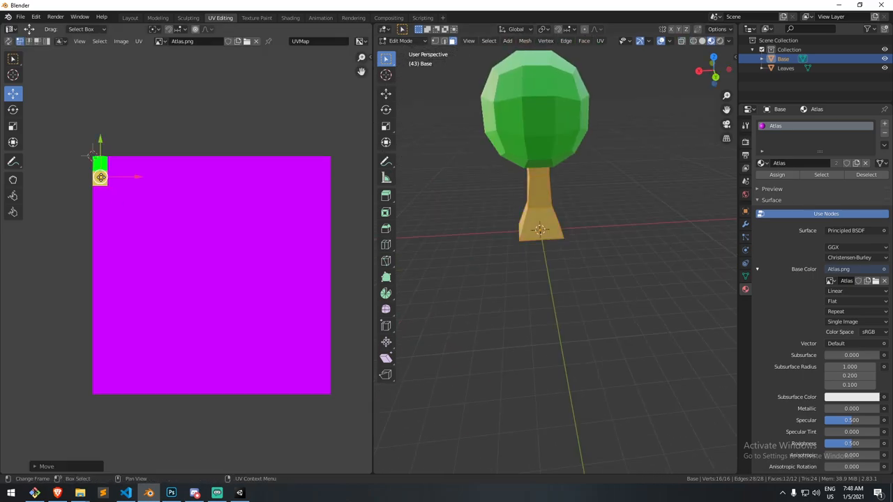
mouse_move(108, 178)
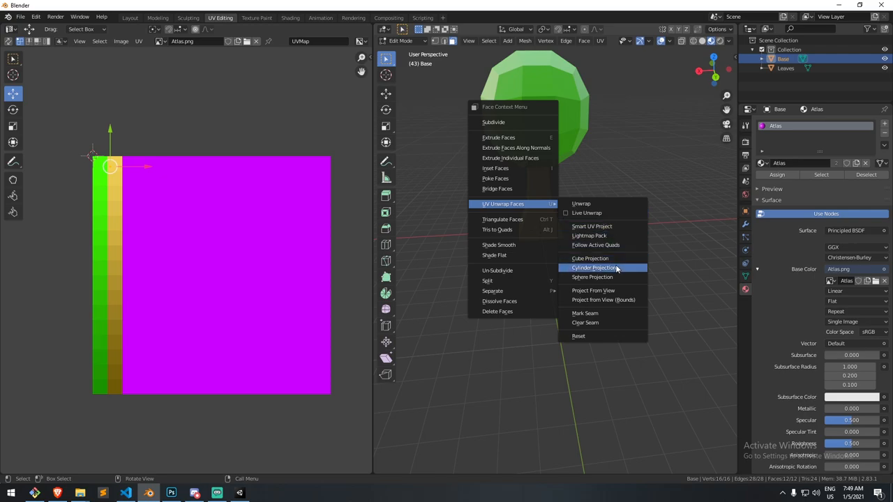
mouse_move(590, 258)
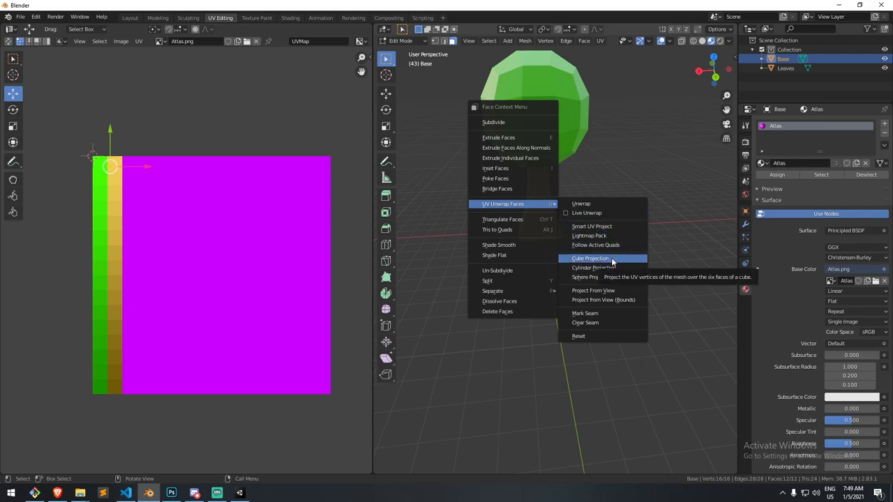
Cube-project the trunk UVs, stretch them into a line, and move them onto the brown strip
left_click(589, 258)
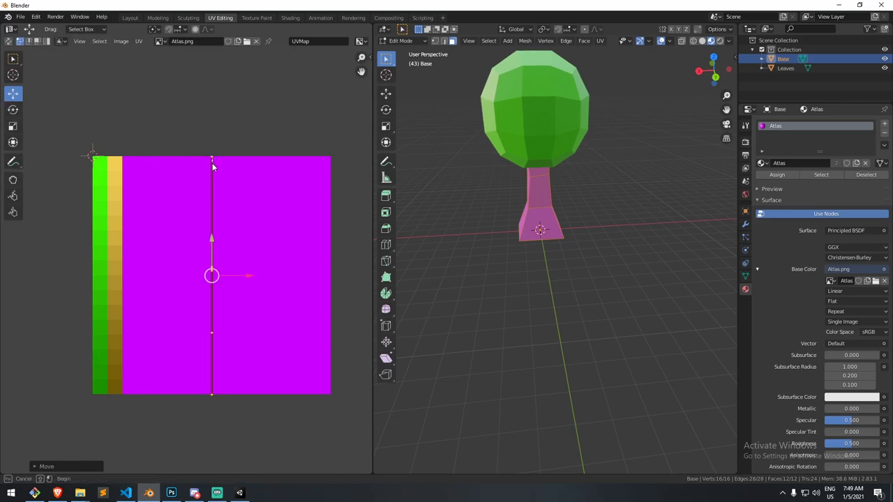
left_click_drag(212, 276, 212, 390)
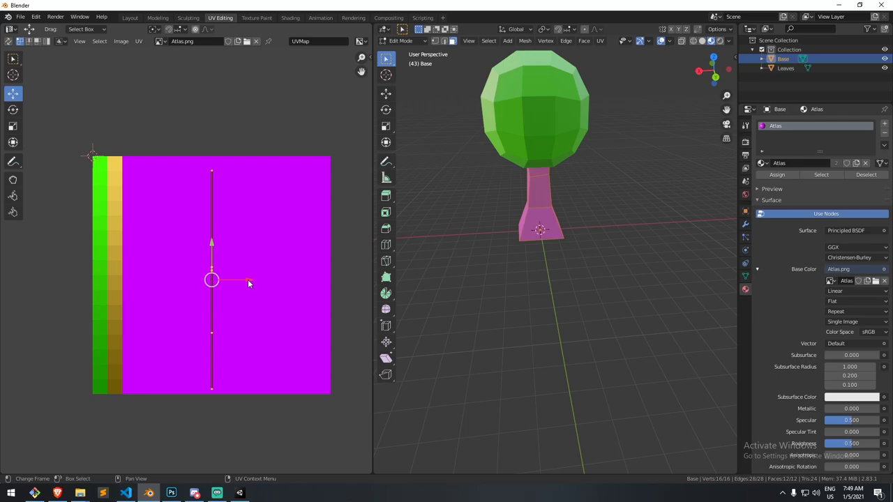
left_click_drag(212, 280, 117, 280)
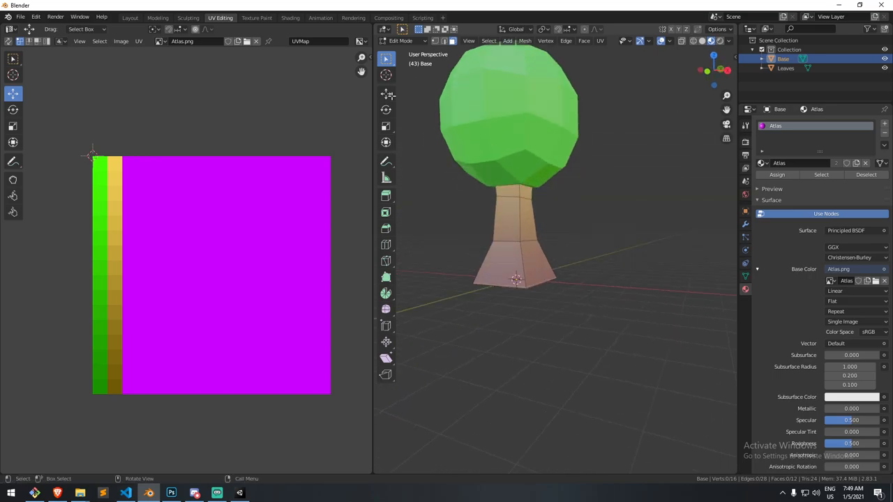
Export the tree as an FBX file from the File menu
left_click(21, 16)
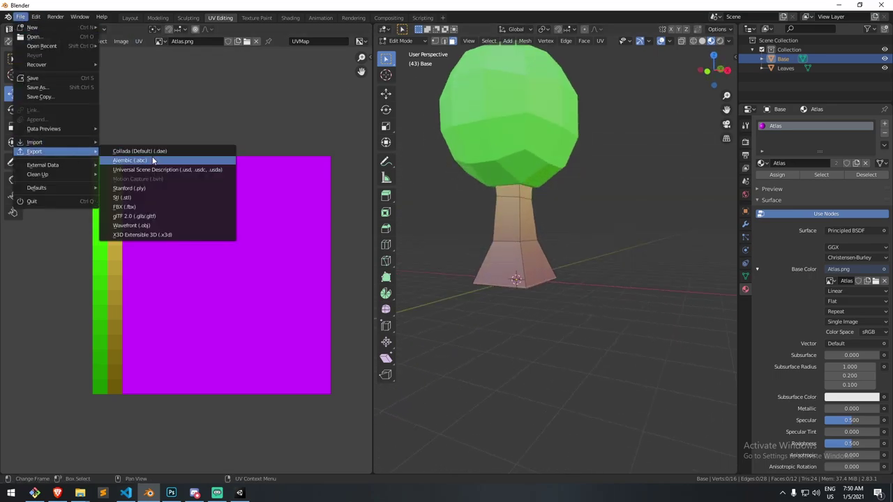
left_click(122, 206)
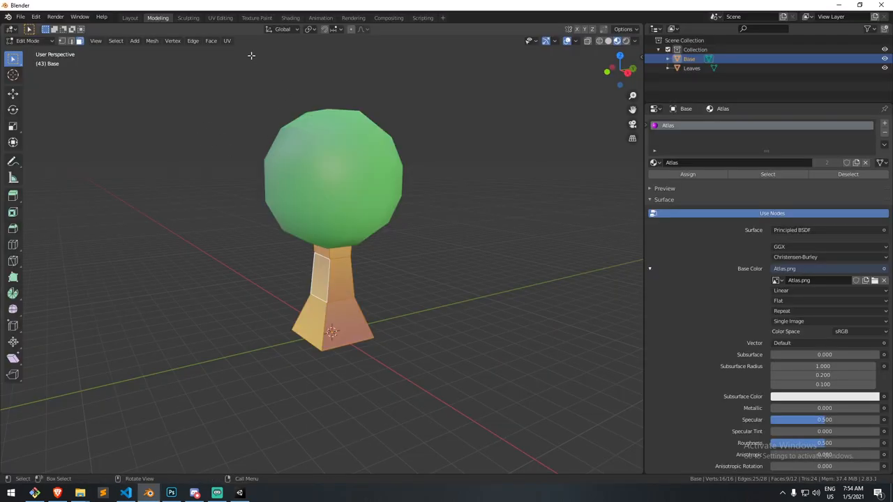
Open and dismiss the Mesh menu, then save a copy of the tree file
left_click(152, 40)
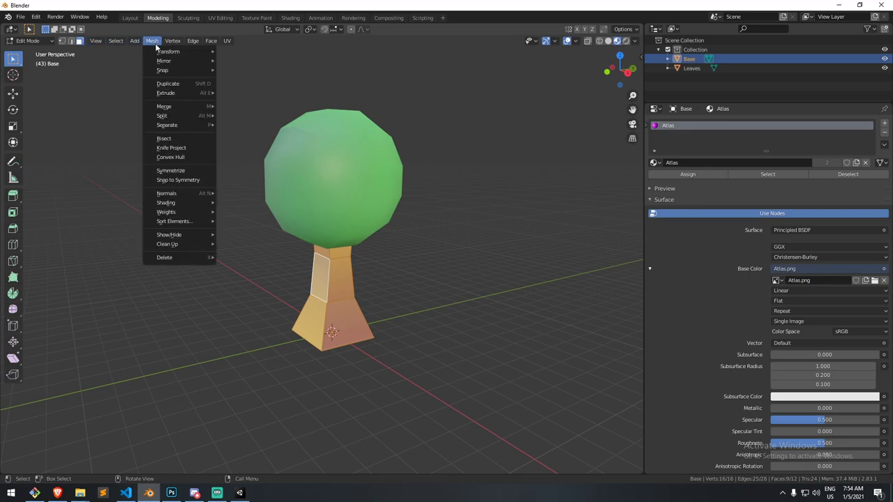
left_click(462, 217)
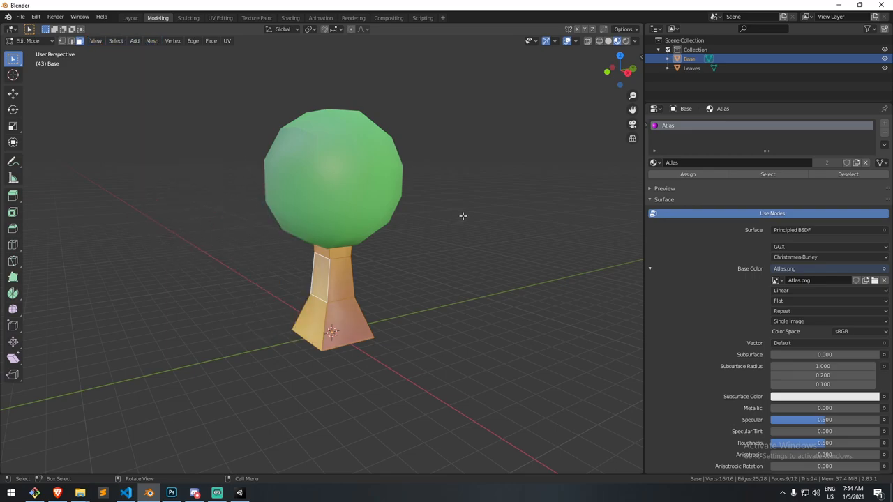
left_click(24, 17)
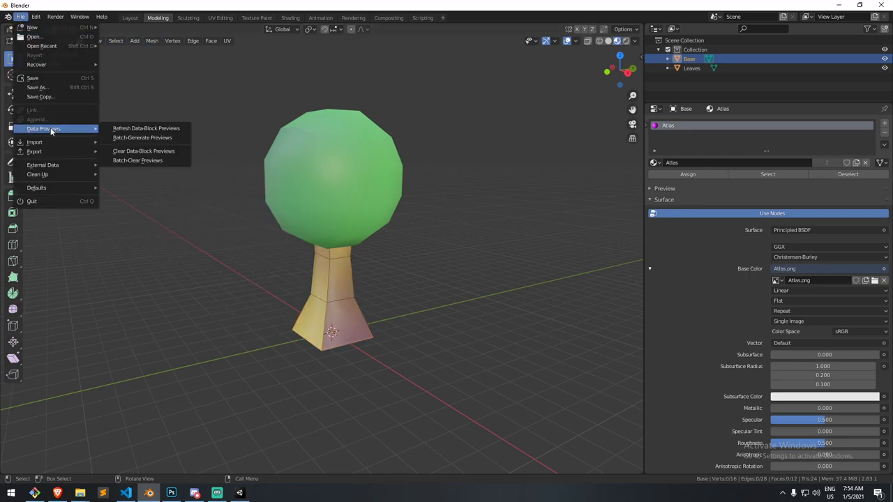
mouse_move(57, 96)
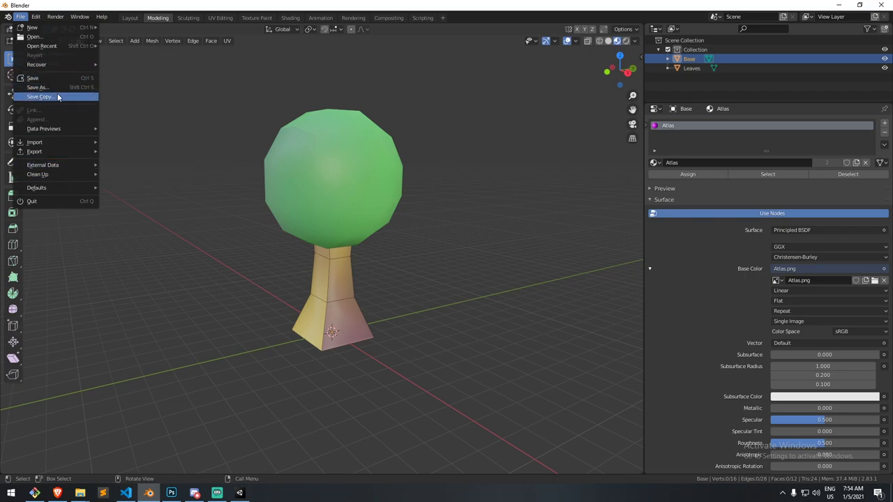
left_click(33, 151)
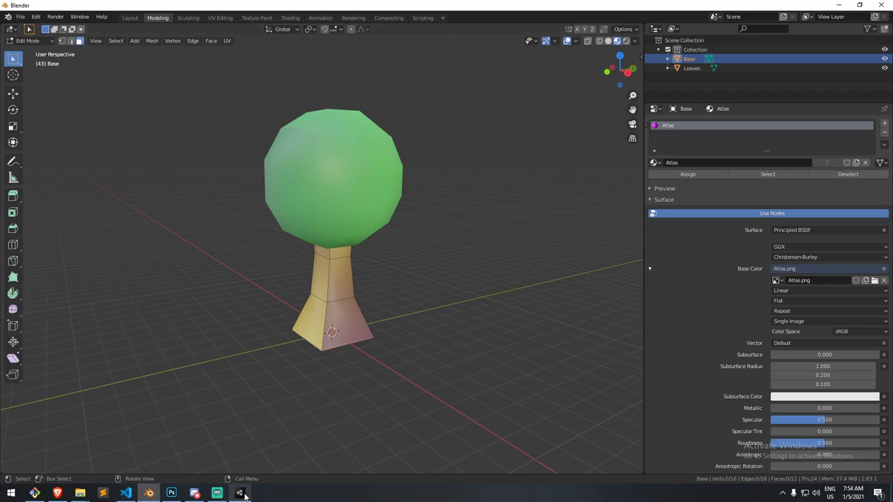
In Unity, view the tree's brown gradient trunk and green leaves, then search 'game'
left_click(239, 493)
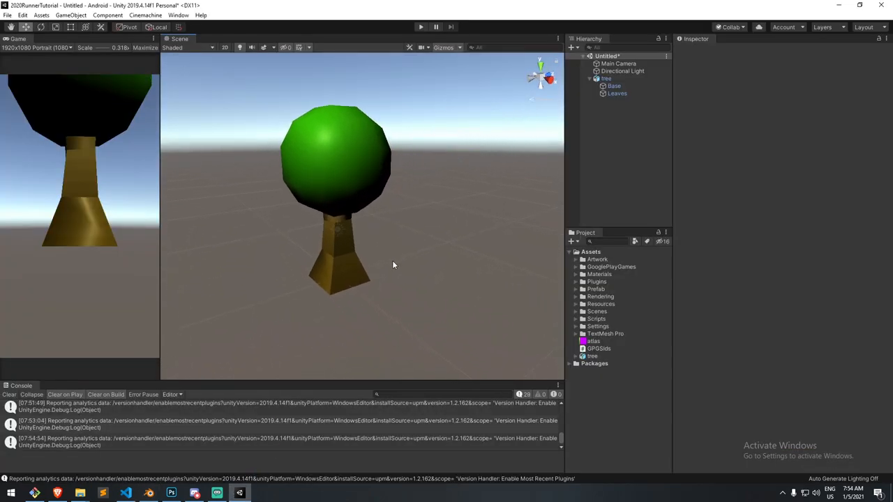
scroll("up", 3)
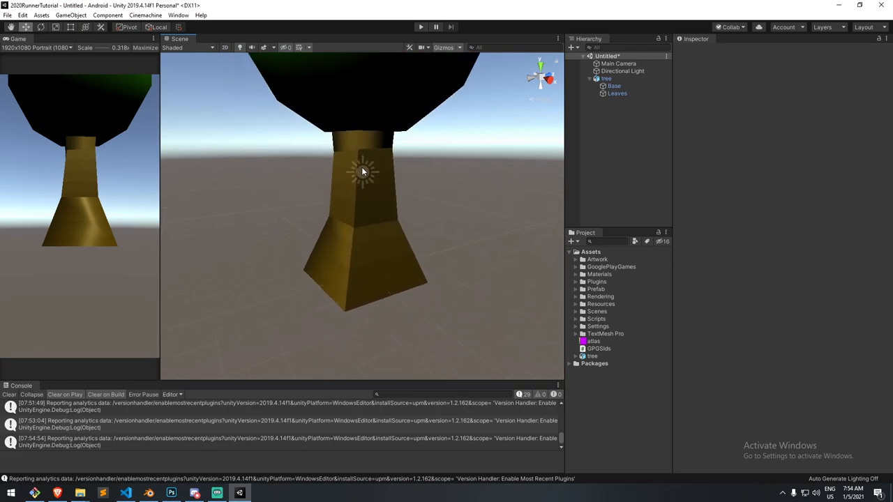
left_click_drag(363, 172, 356, 199)
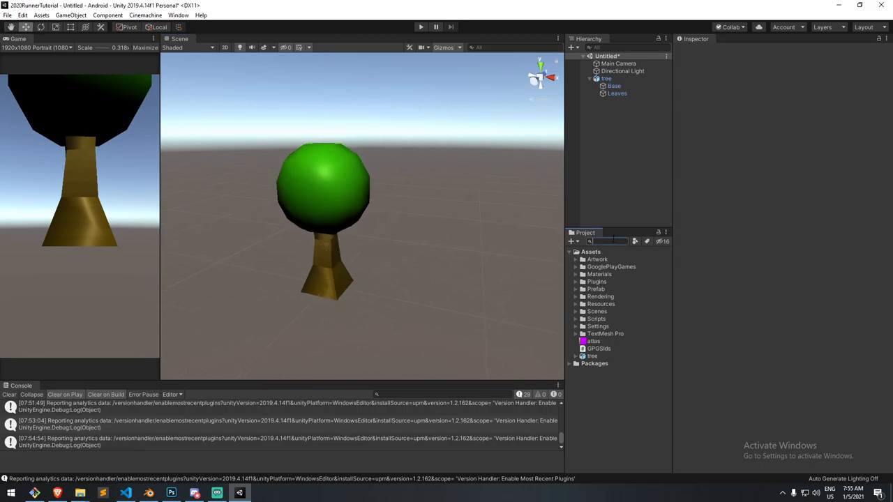
type("game")
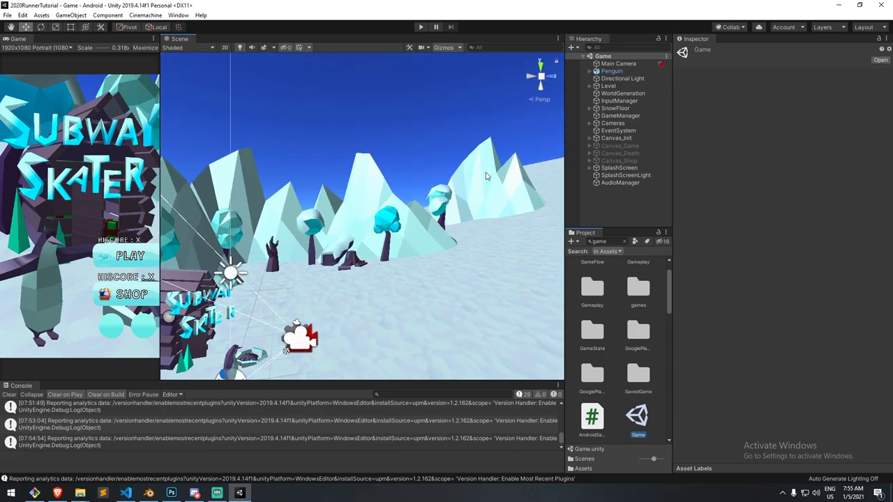
Orbit across the snowy level's Subway Skater board, low-poly trees and icy mountains
left_click_drag(486, 174, 401, 225)
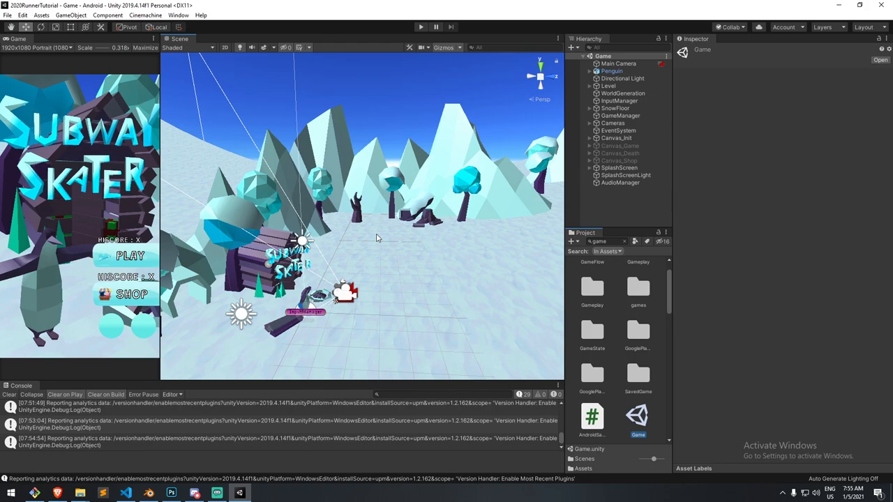
mouse_move(381, 207)
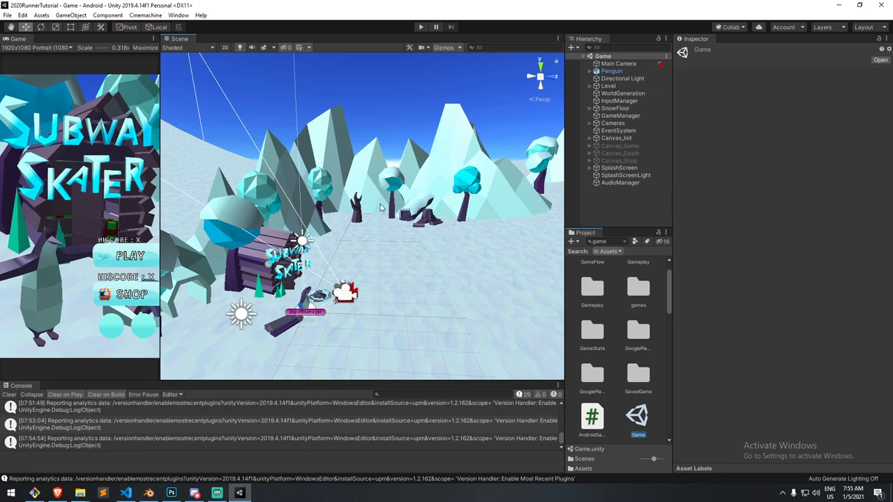